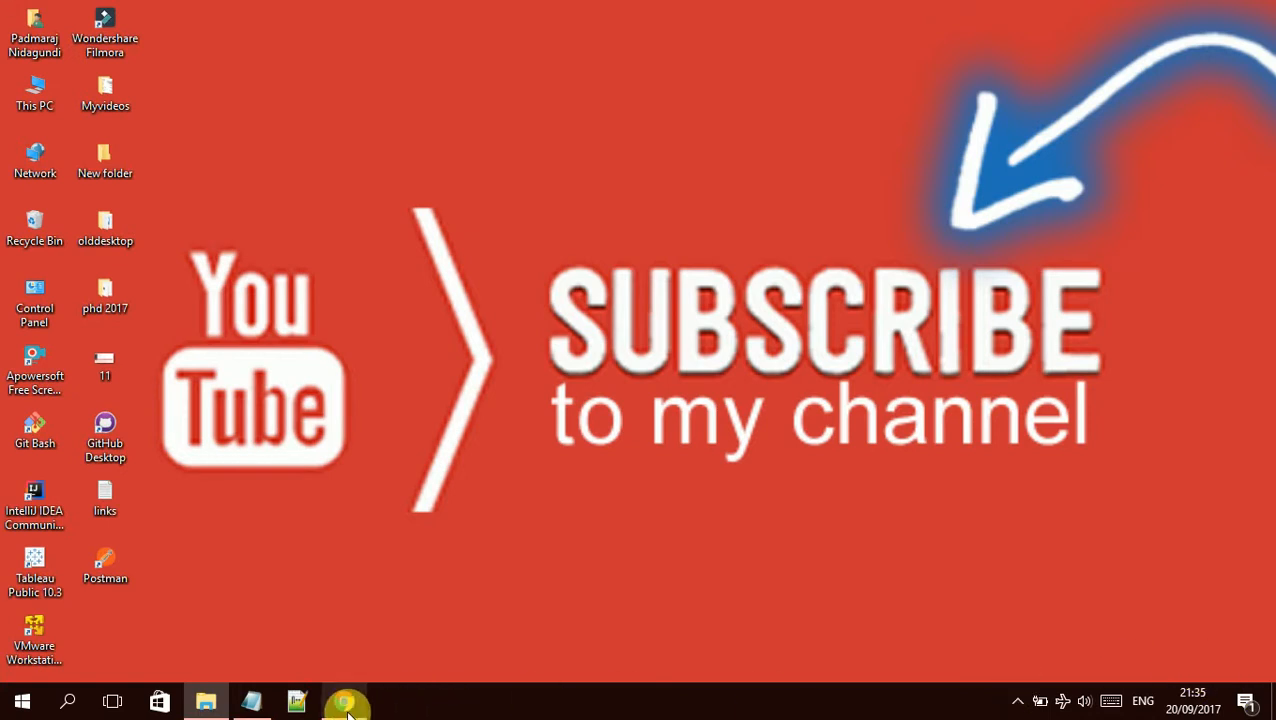
Step: Launch Chrome from the taskbar to reach the Chrome Web Store
{"action": "left_click", "coordinate": [344, 700]}
{"action": "type", "text": "colorzilla"}
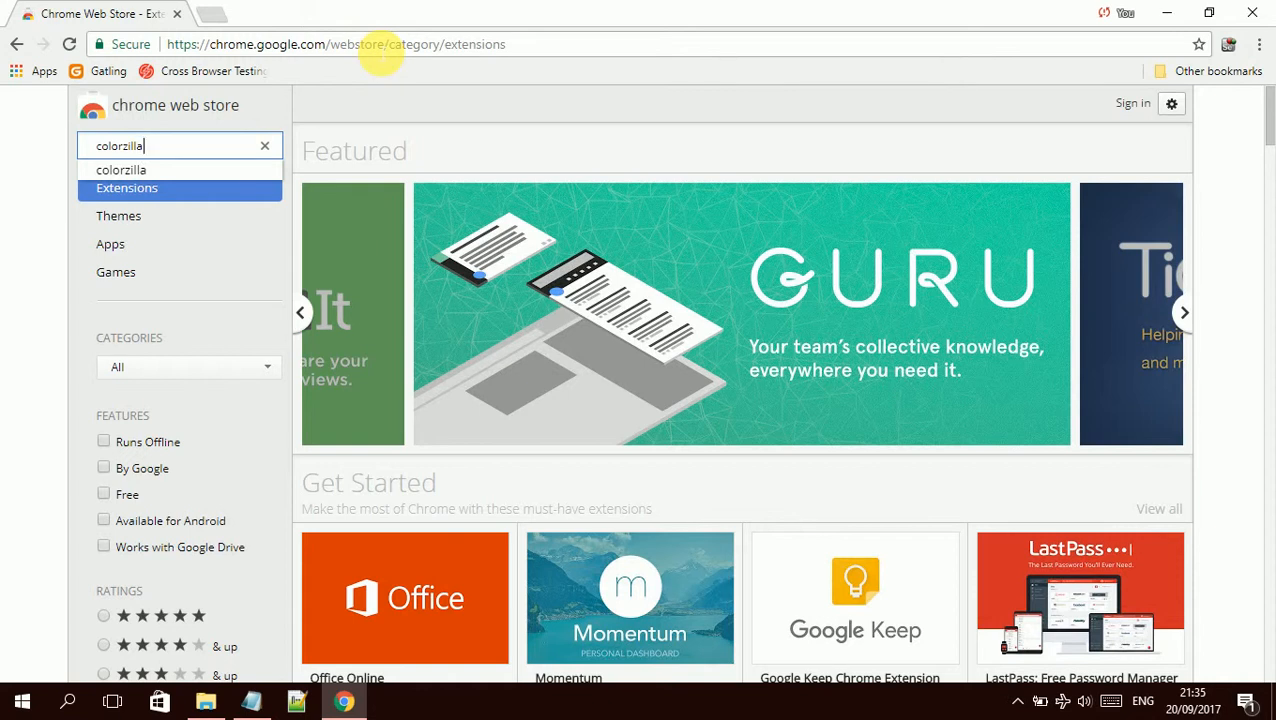
Step: Run the store search for colorzilla so ColorZilla appears first in the results
{"action": "left_click", "coordinate": [336, 44]}
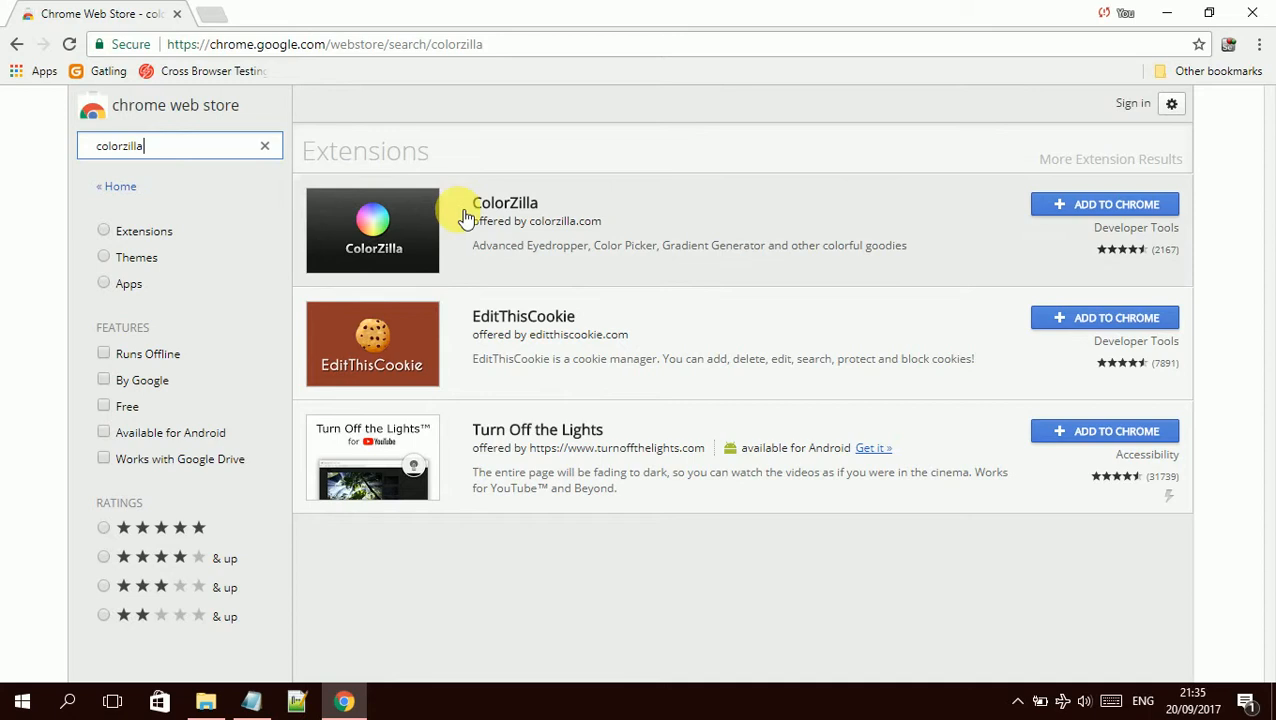
{"action": "mouse_move", "coordinate": [504, 202]}
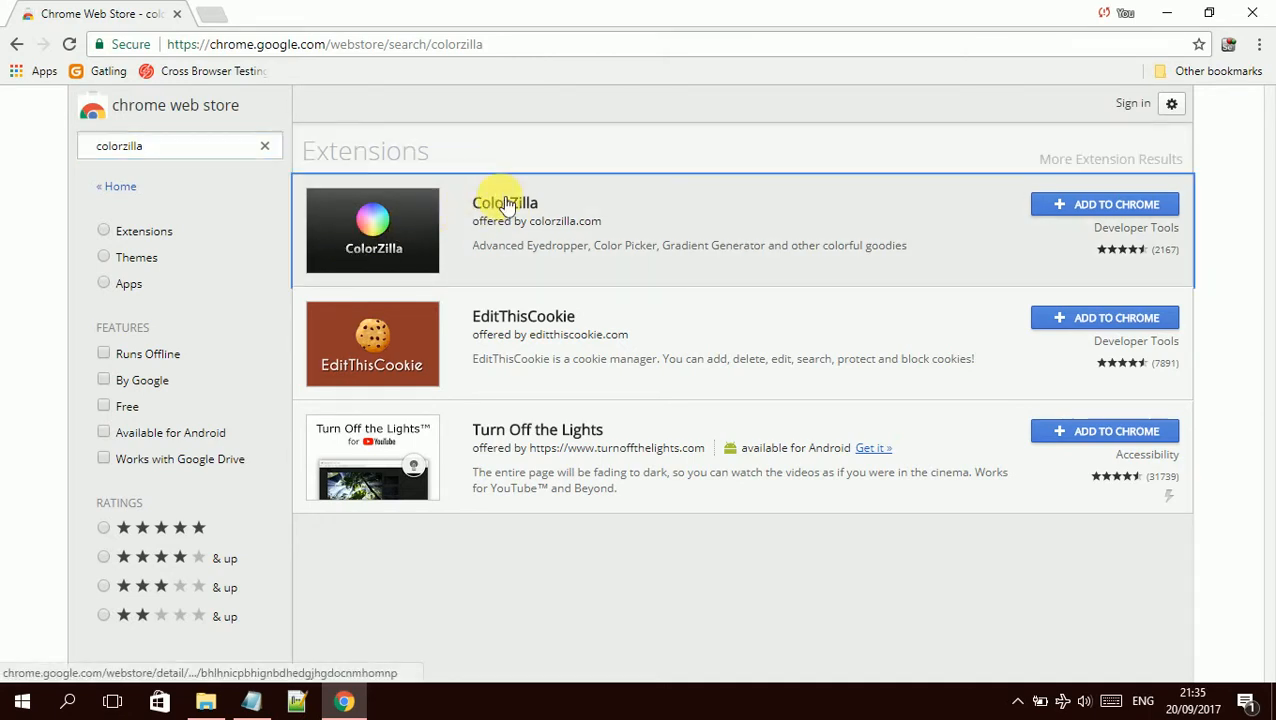
Step: View ColorZilla's details page, scrolling its description and browsing the screenshot carousel
{"action": "left_click", "coordinate": [504, 202]}
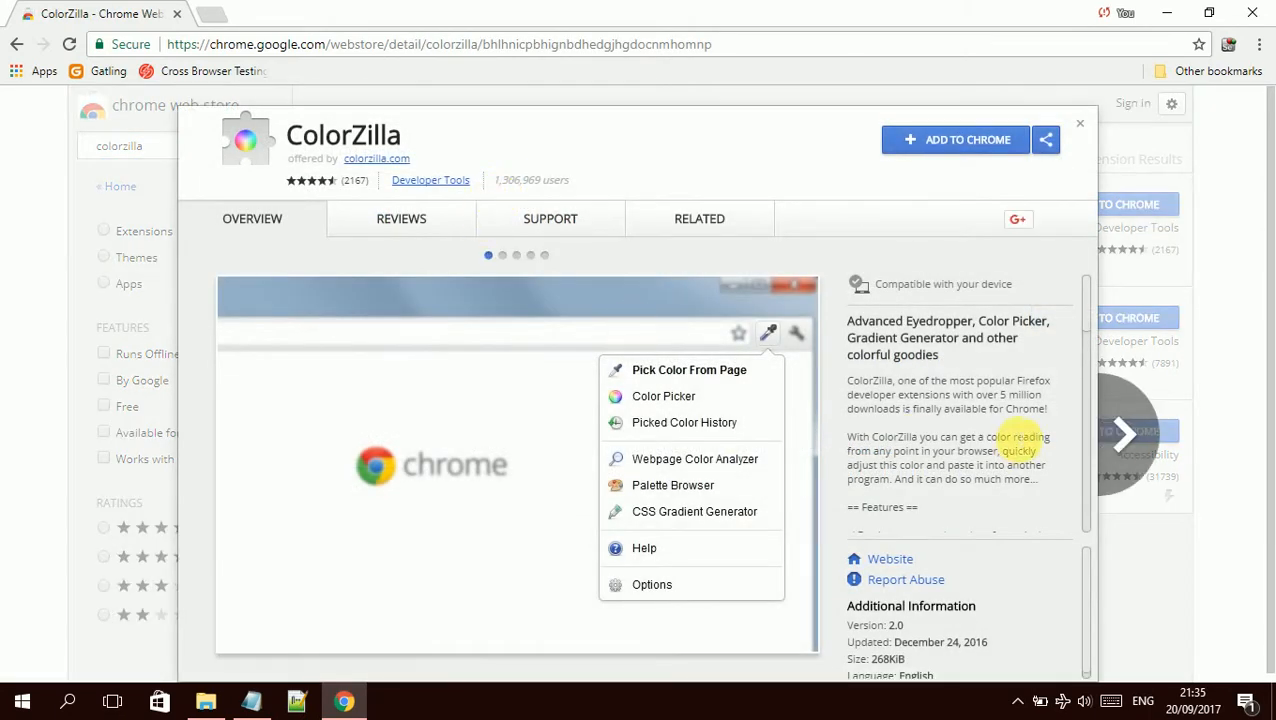
{"action": "scroll", "scroll_direction": "down", "scroll_amount": 3}
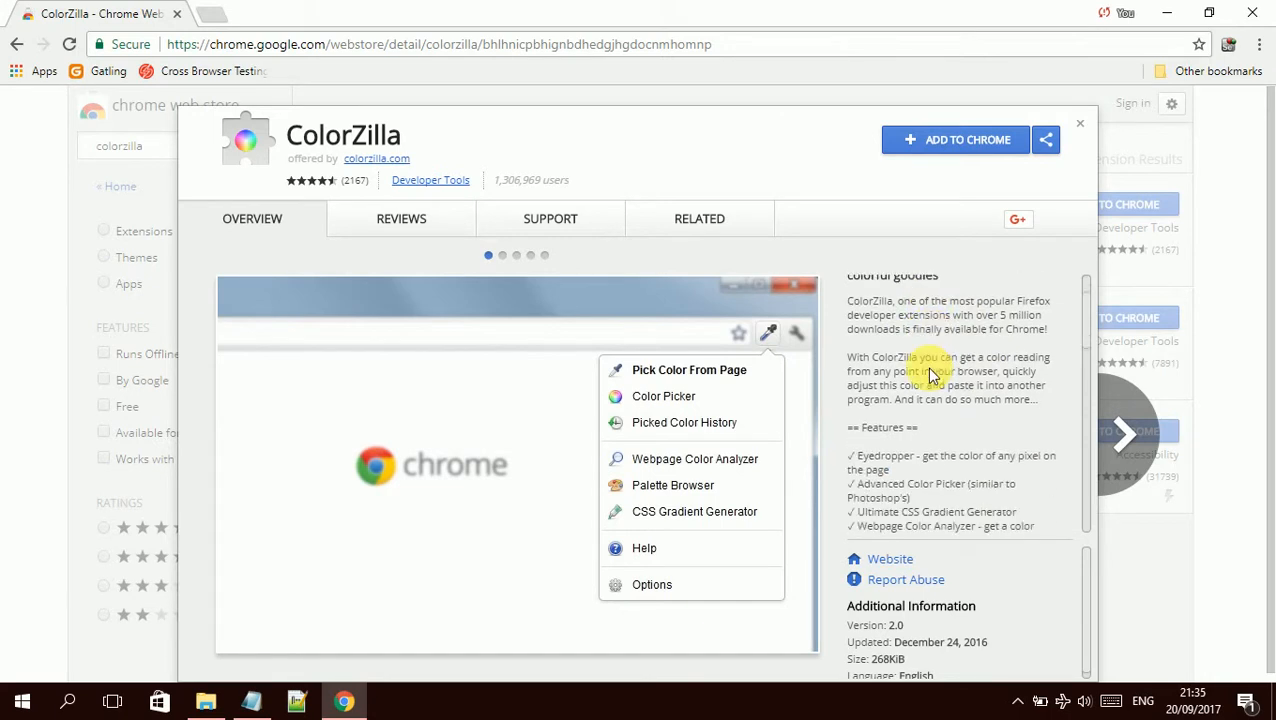
{"action": "scroll", "scroll_direction": "up", "scroll_amount": 3}
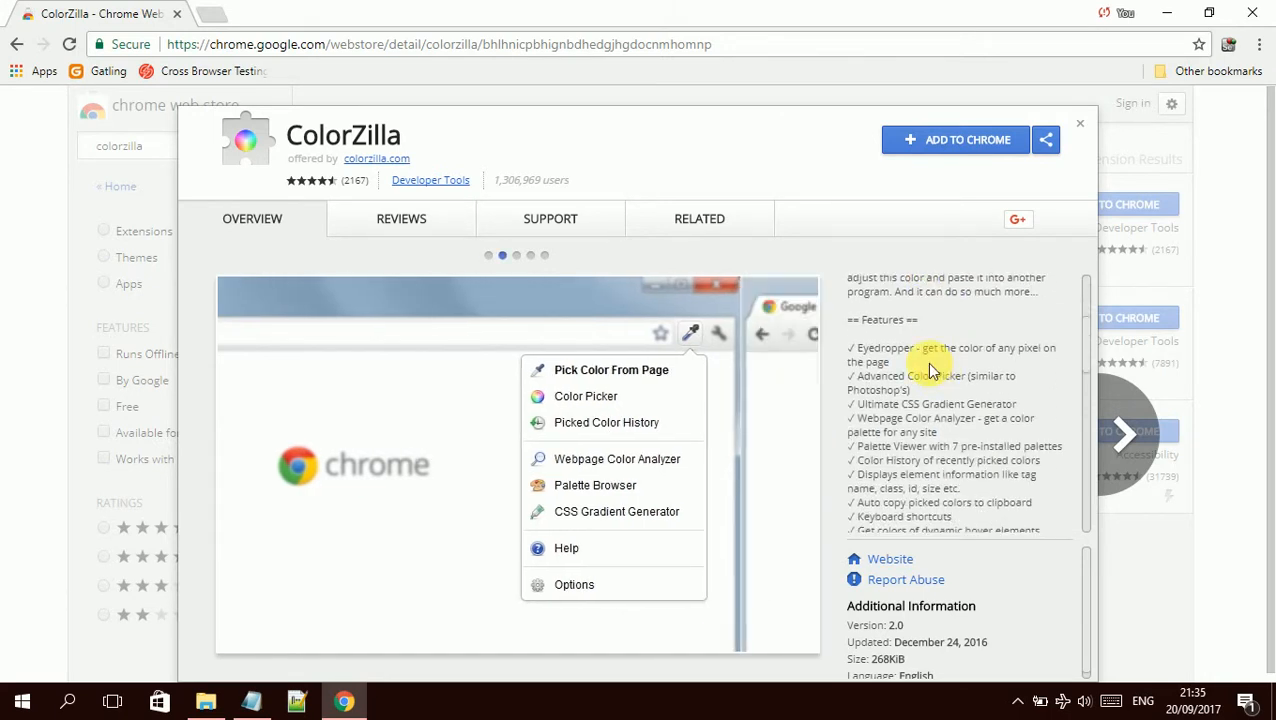
{"action": "left_click", "coordinate": [612, 370]}
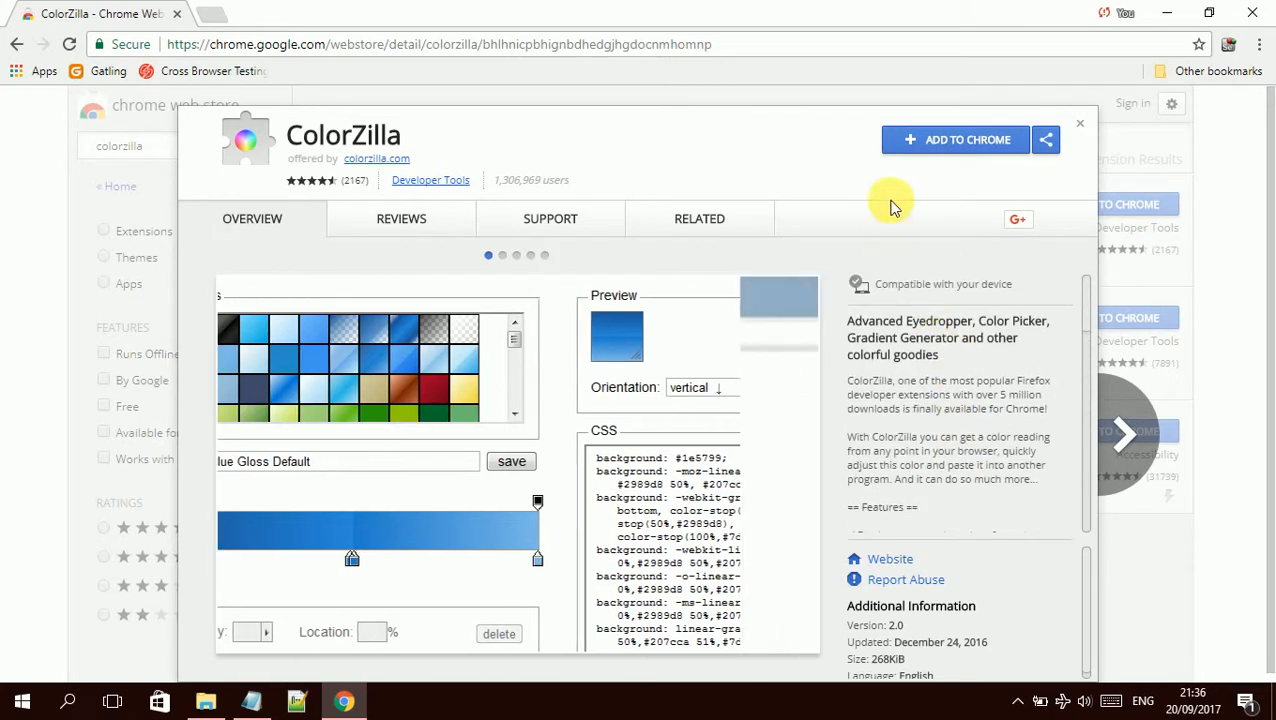
Step: Add ColorZilla to Chrome and confirm the Add extension prompt
{"action": "left_click", "coordinate": [956, 140]}
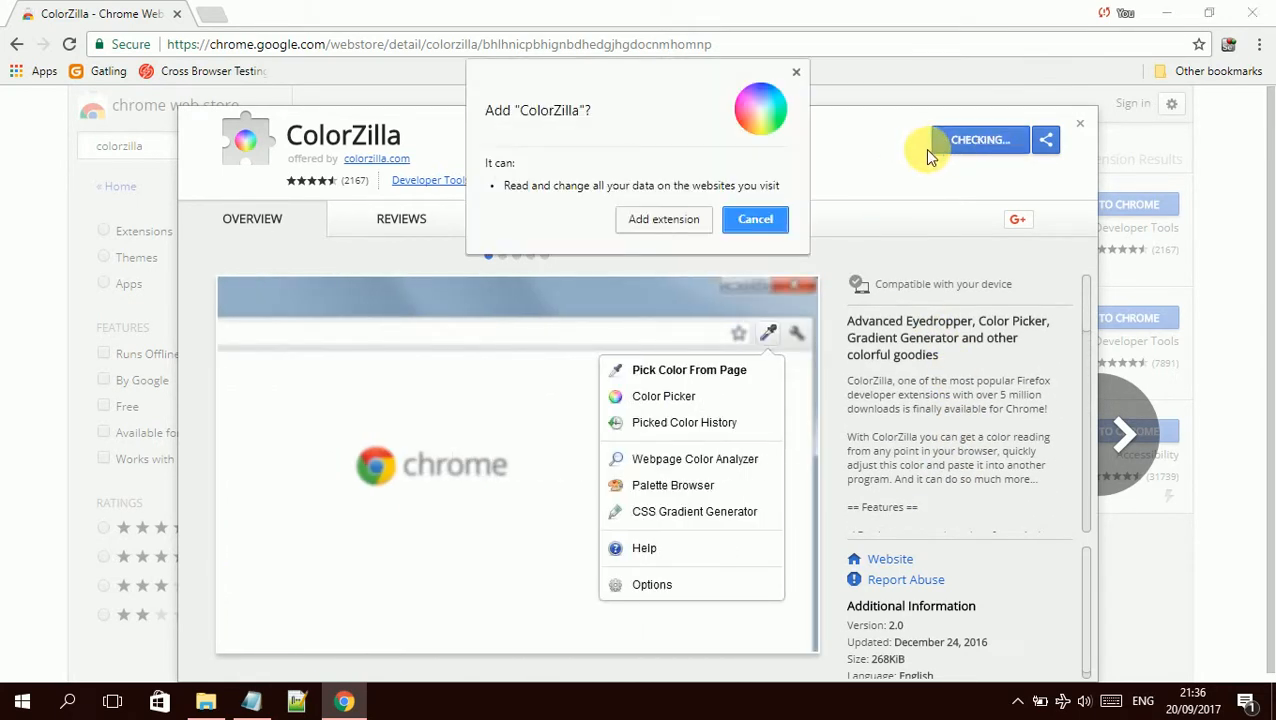
{"action": "left_click", "coordinate": [756, 218]}
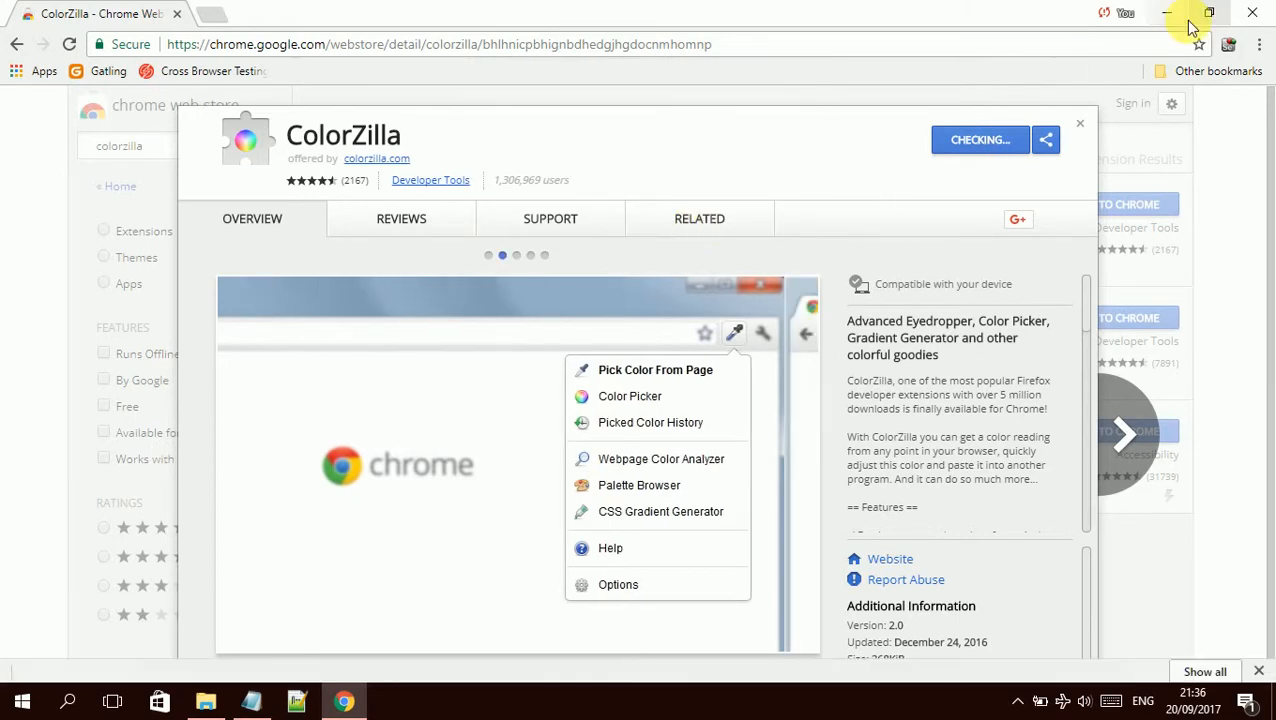
{"action": "mouse_move", "coordinate": [1228, 44]}
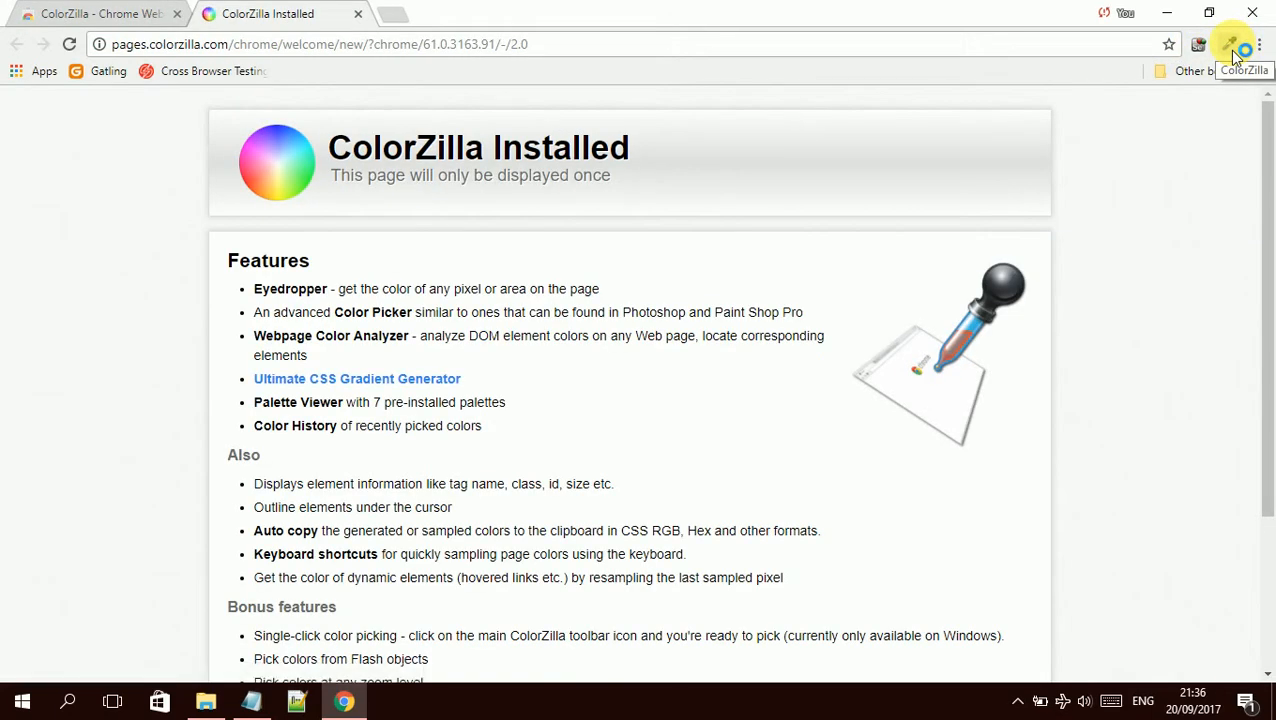
{"action": "mouse_move", "coordinate": [816, 108]}
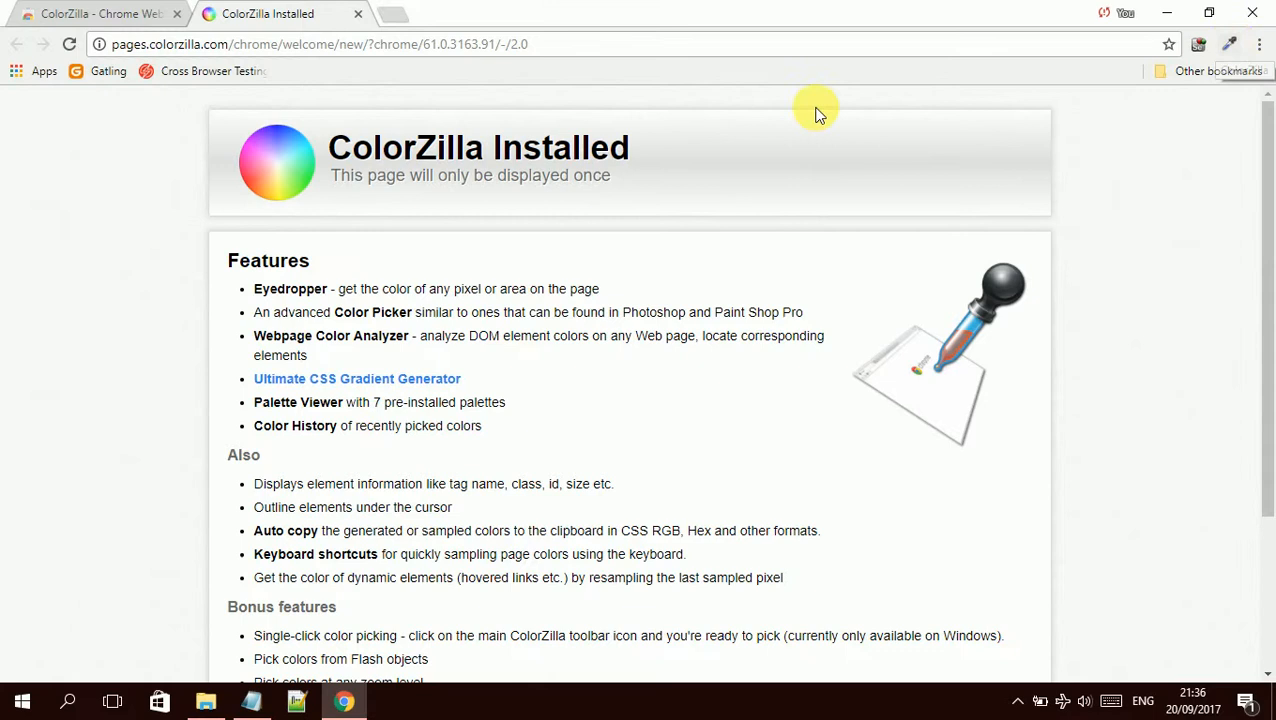
{"action": "mouse_move", "coordinate": [410, 288]}
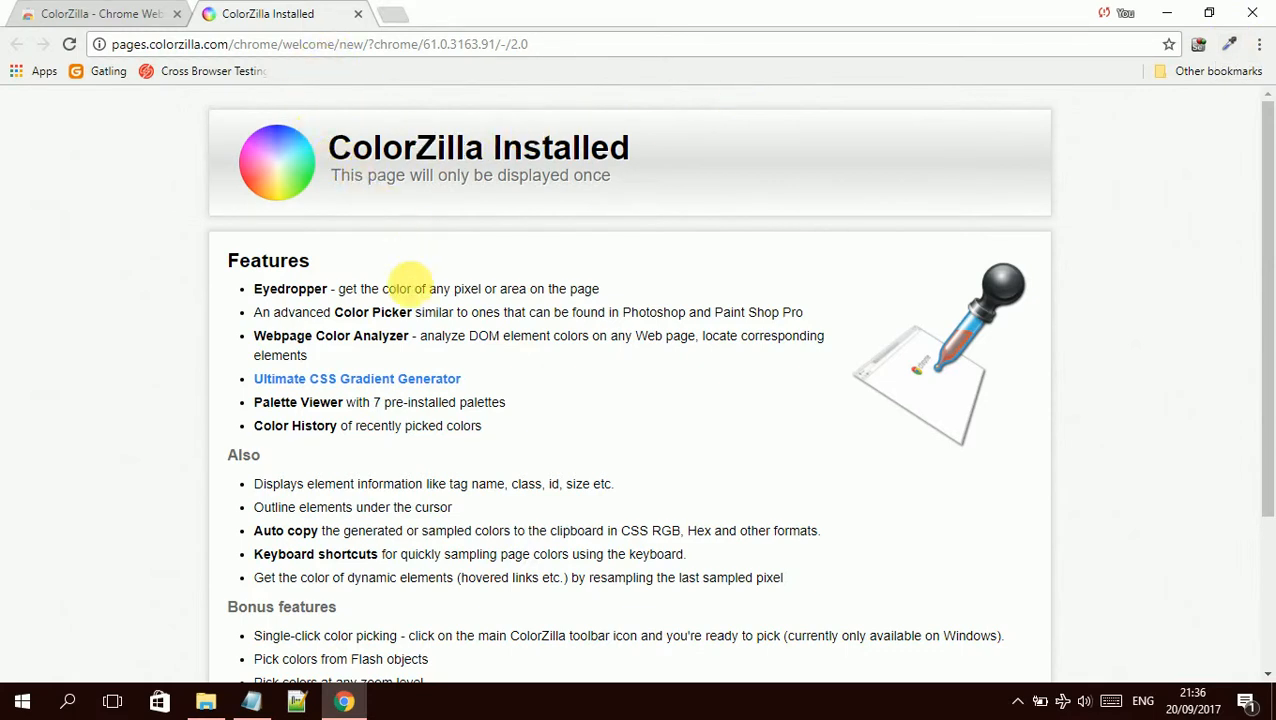
Step: Scroll through ColorZilla's Installed welcome page listing its features
{"action": "scroll", "scroll_direction": "down", "scroll_amount": 3}
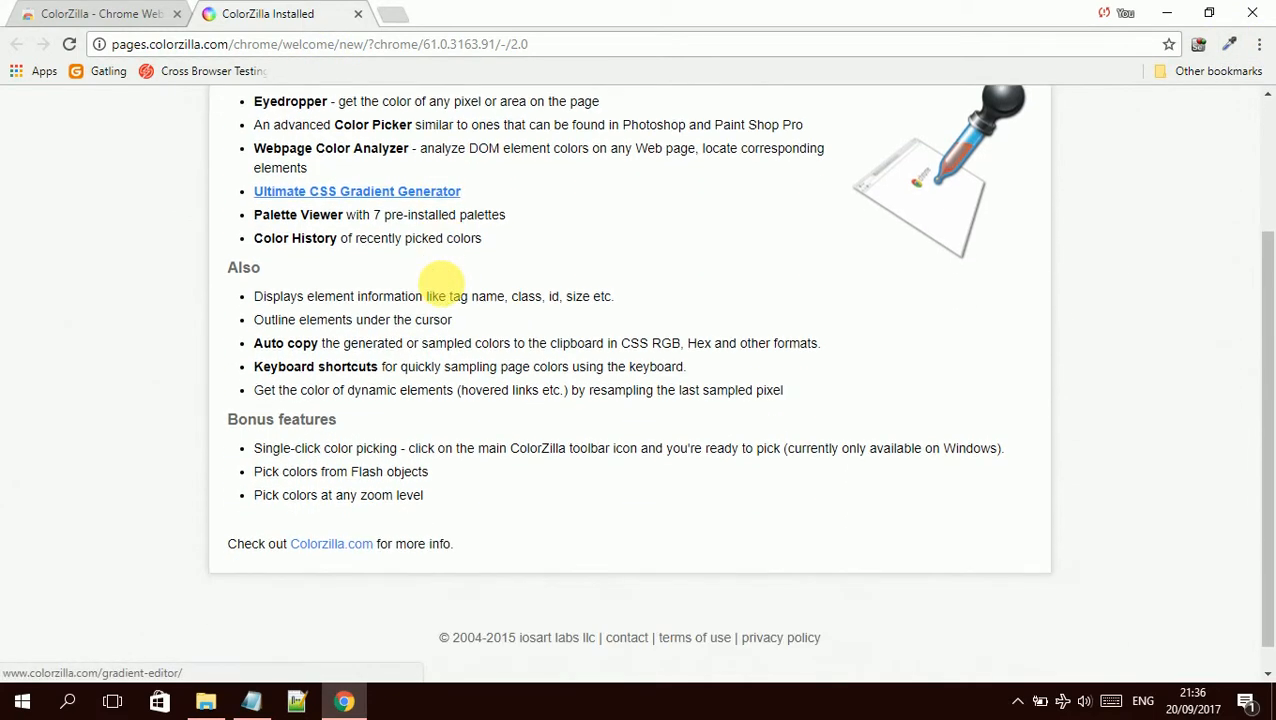
{"action": "scroll", "scroll_direction": "up", "scroll_amount": 3}
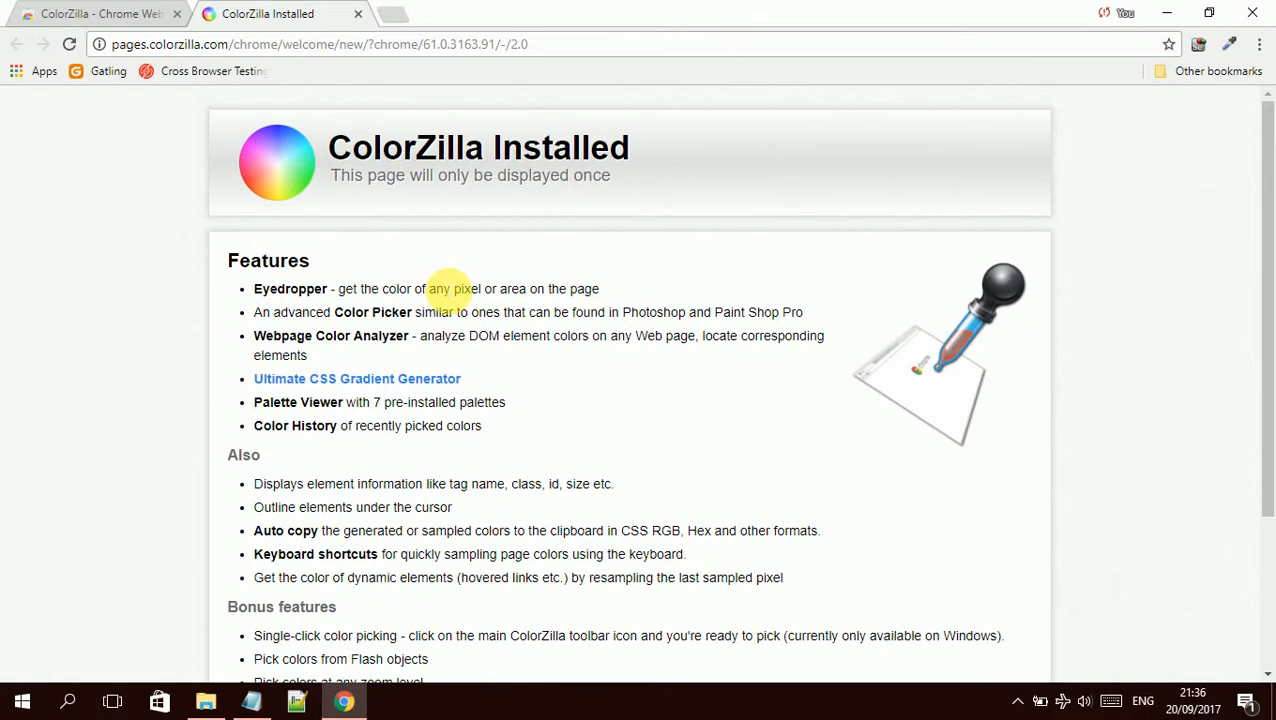
{"action": "mouse_move", "coordinate": [388, 22]}
{"action": "type", "text": "india"}
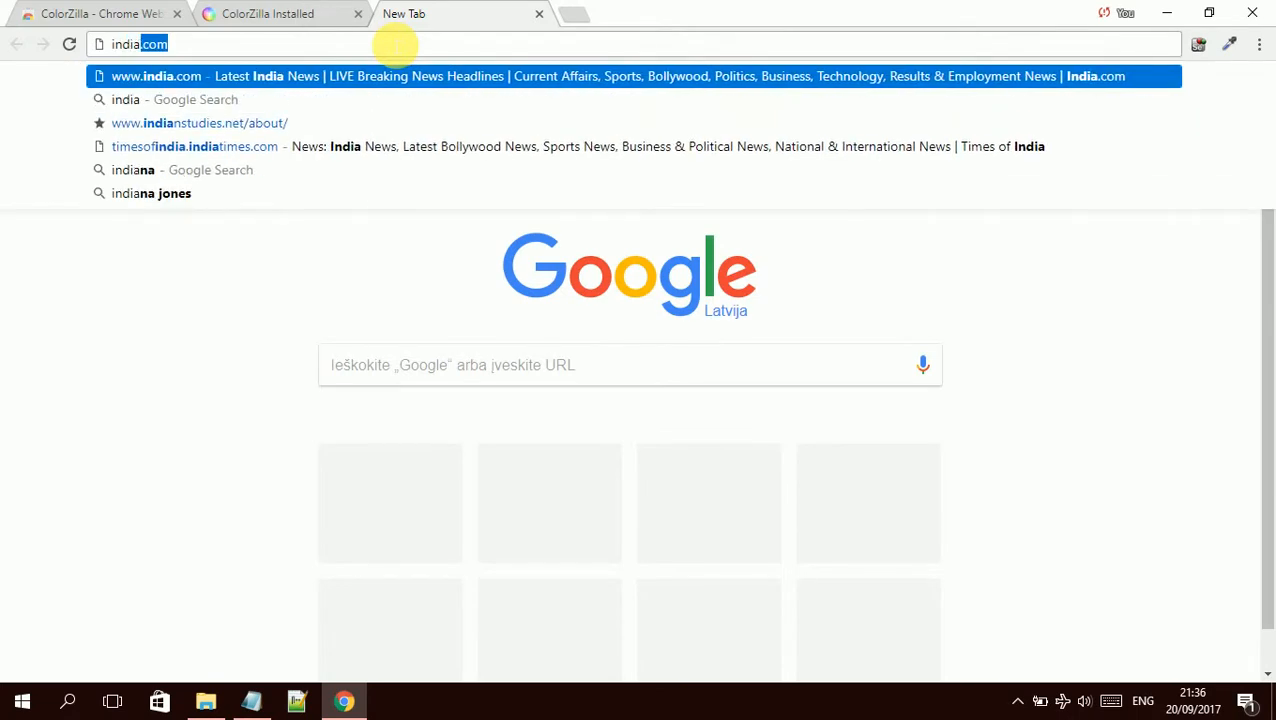
Step: Load india.com and bring up ColorZilla's tool menu from the toolbar icon
{"action": "key", "text": "Return"}
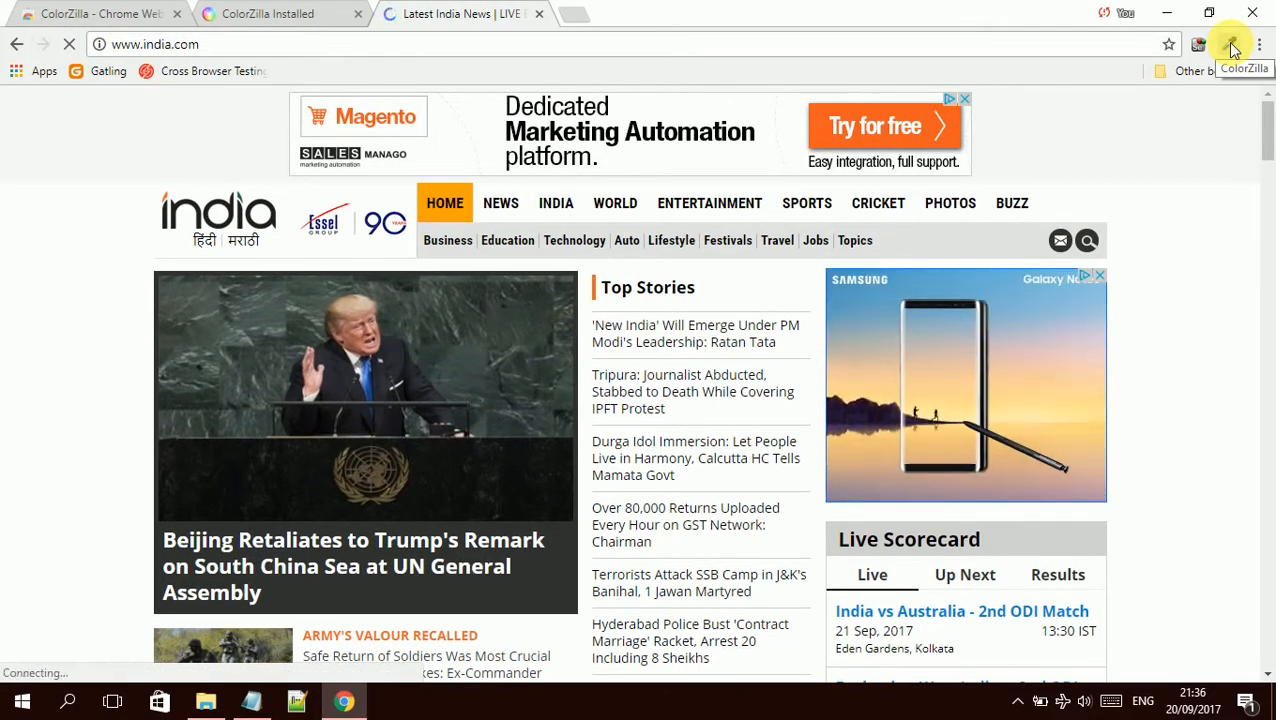
{"action": "left_click", "coordinate": [1230, 44]}
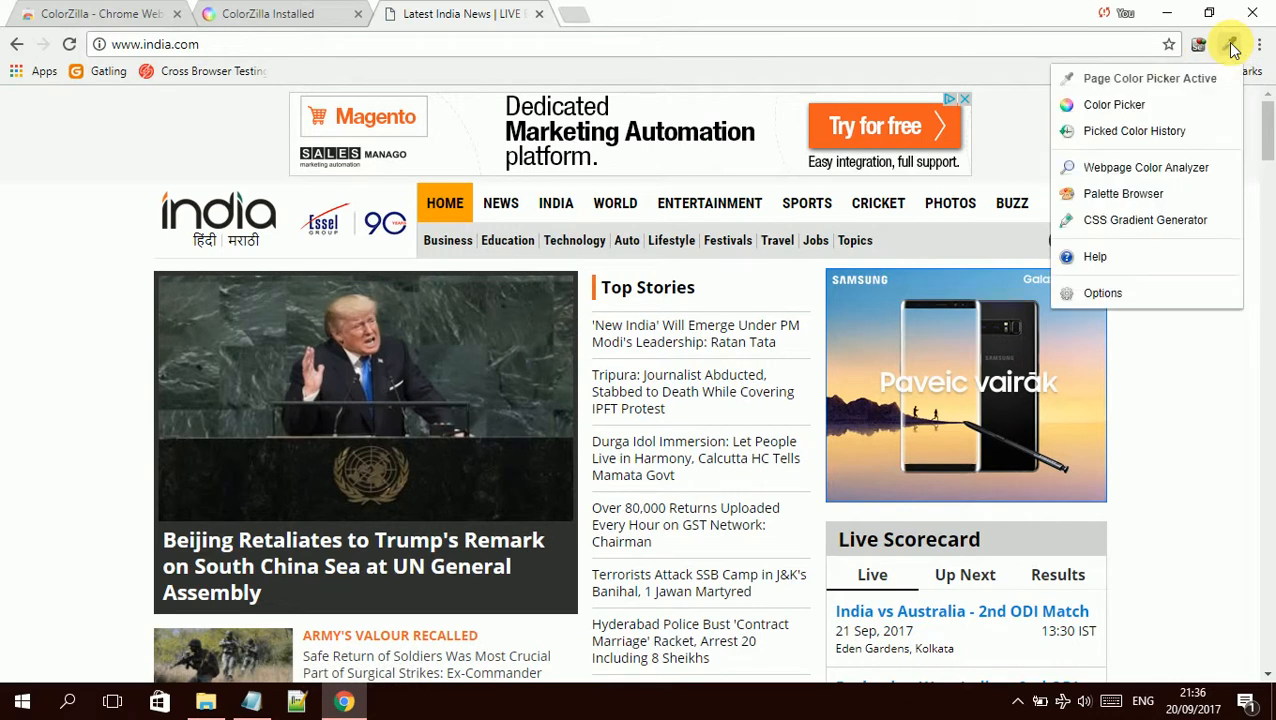
{"action": "left_click", "coordinate": [1114, 104]}
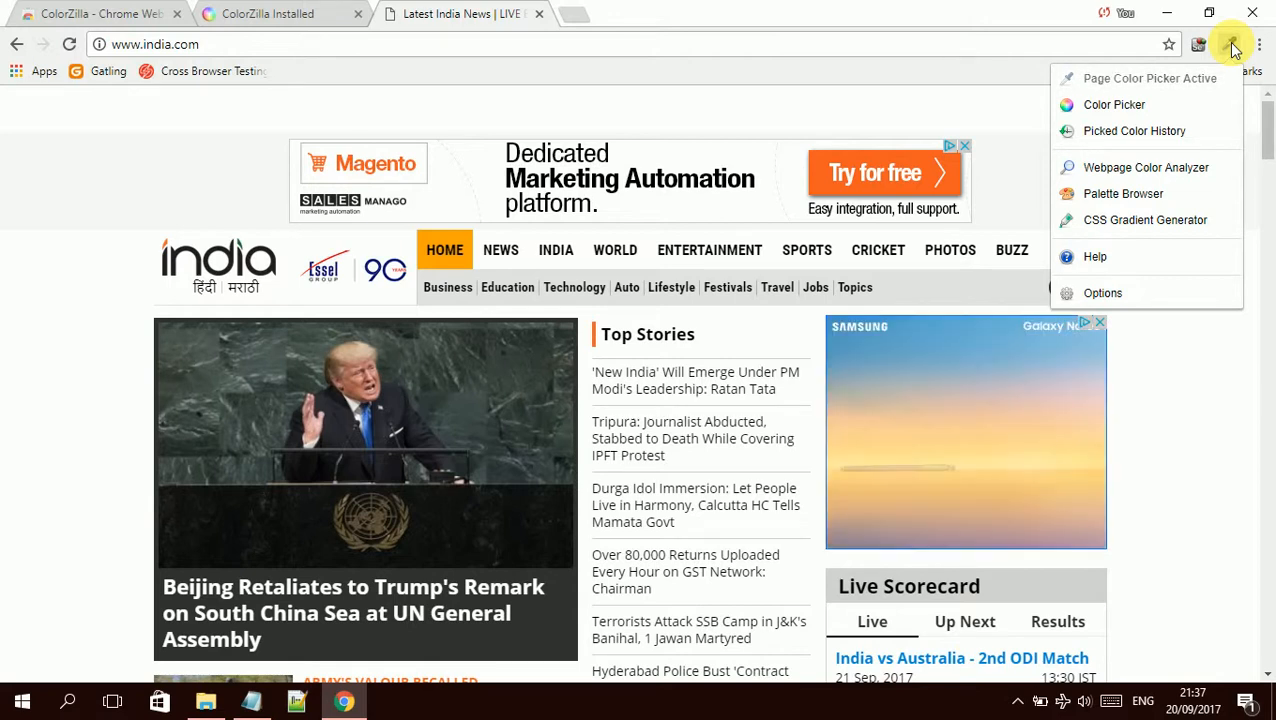
{"action": "mouse_move", "coordinate": [1208, 108]}
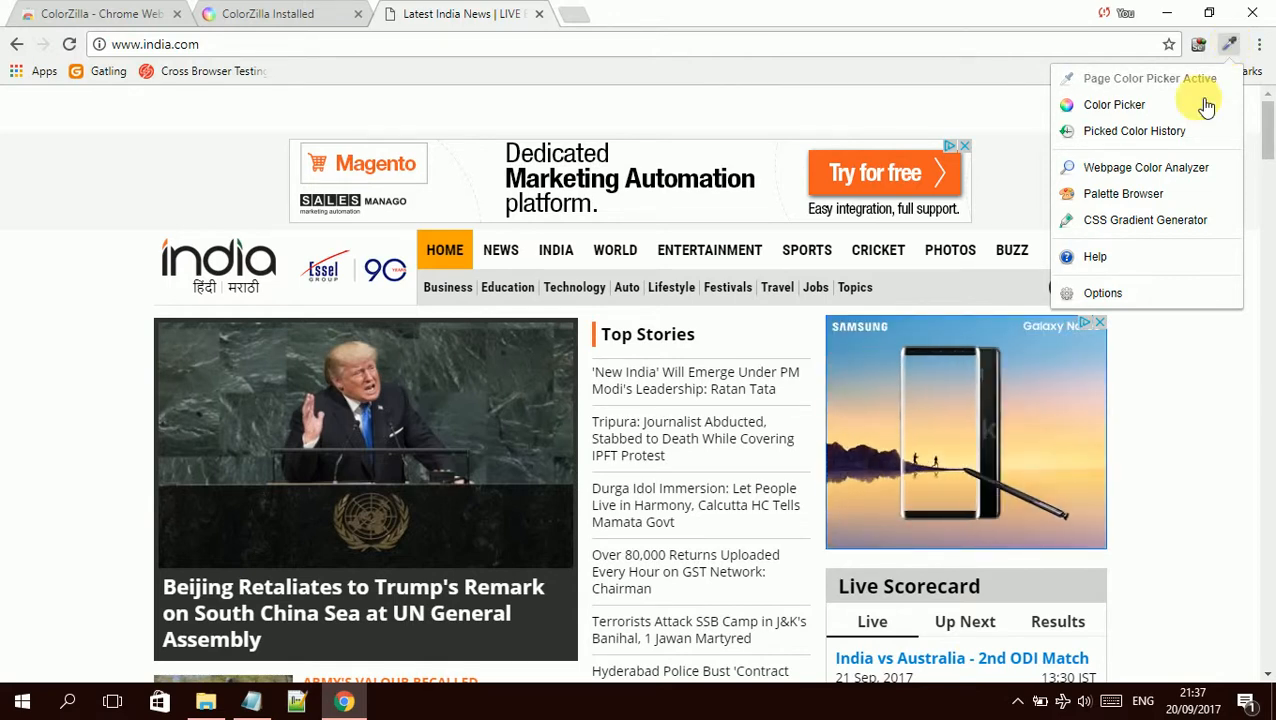
Step: Activate the page eyedropper and sample the news photo and logo, reading orange #F9A300
{"action": "left_click", "coordinate": [1114, 104]}
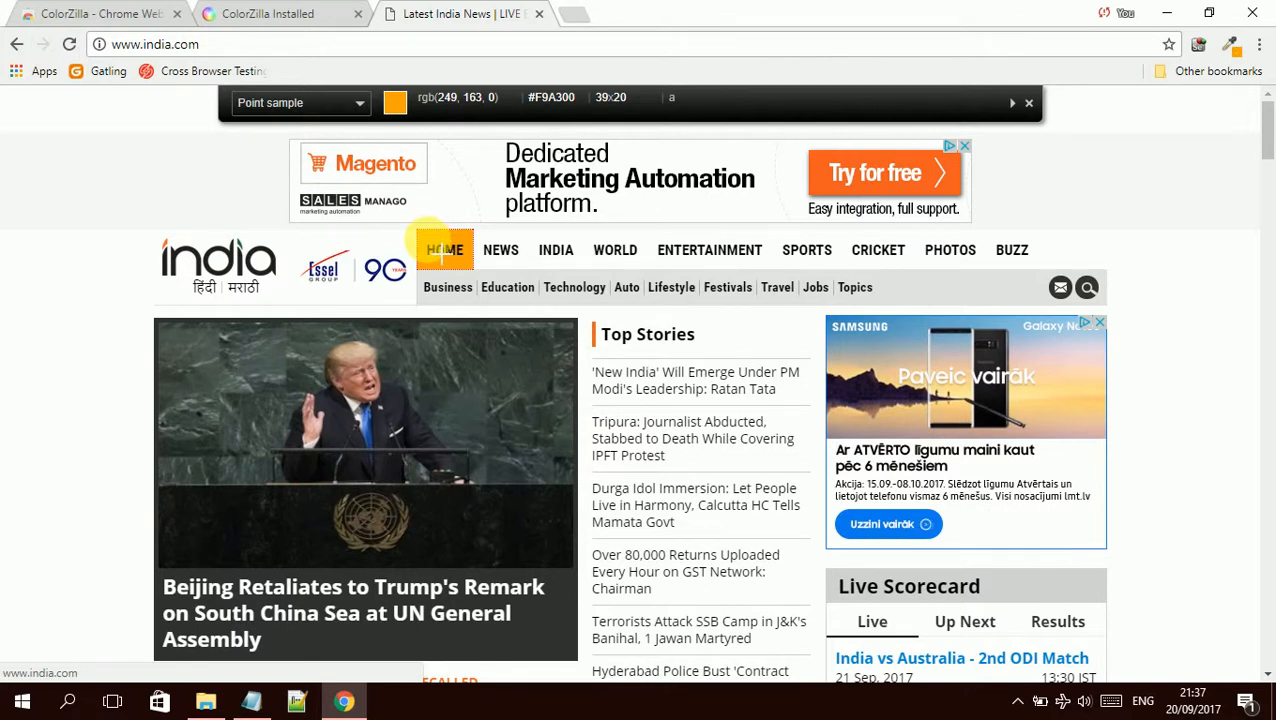
{"action": "mouse_move", "coordinate": [352, 262]}
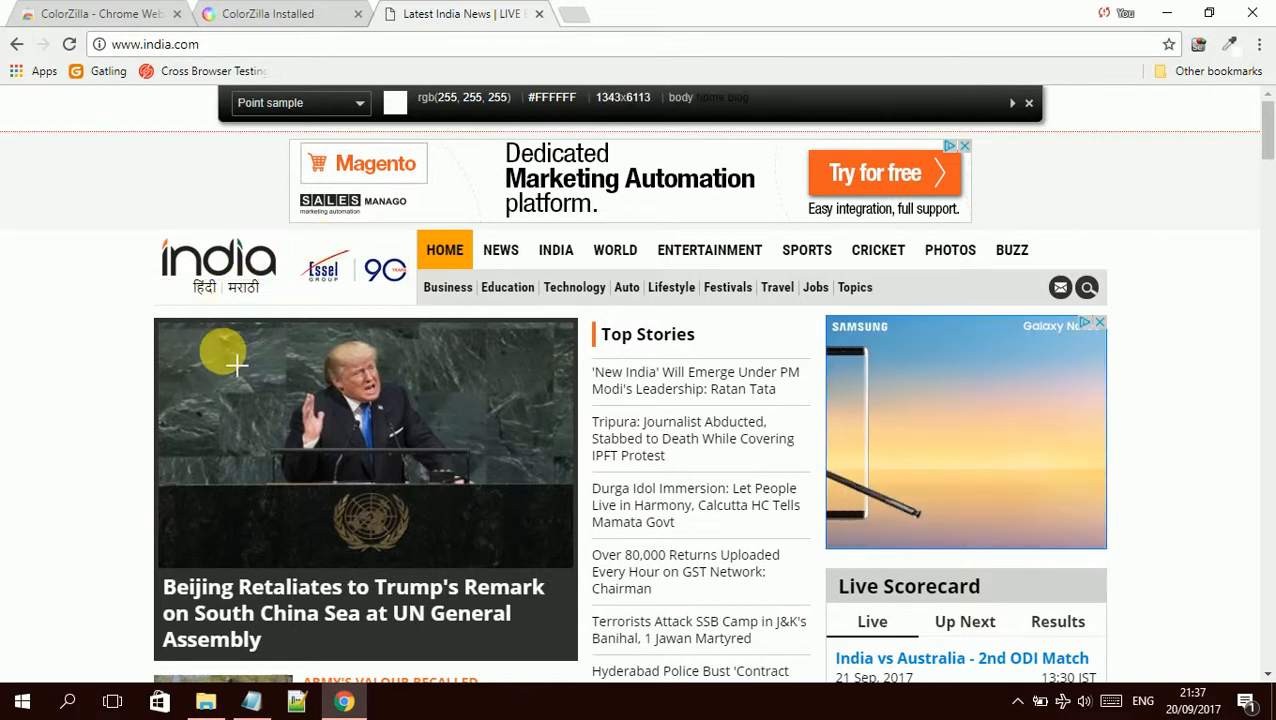
{"action": "mouse_move", "coordinate": [236, 376]}
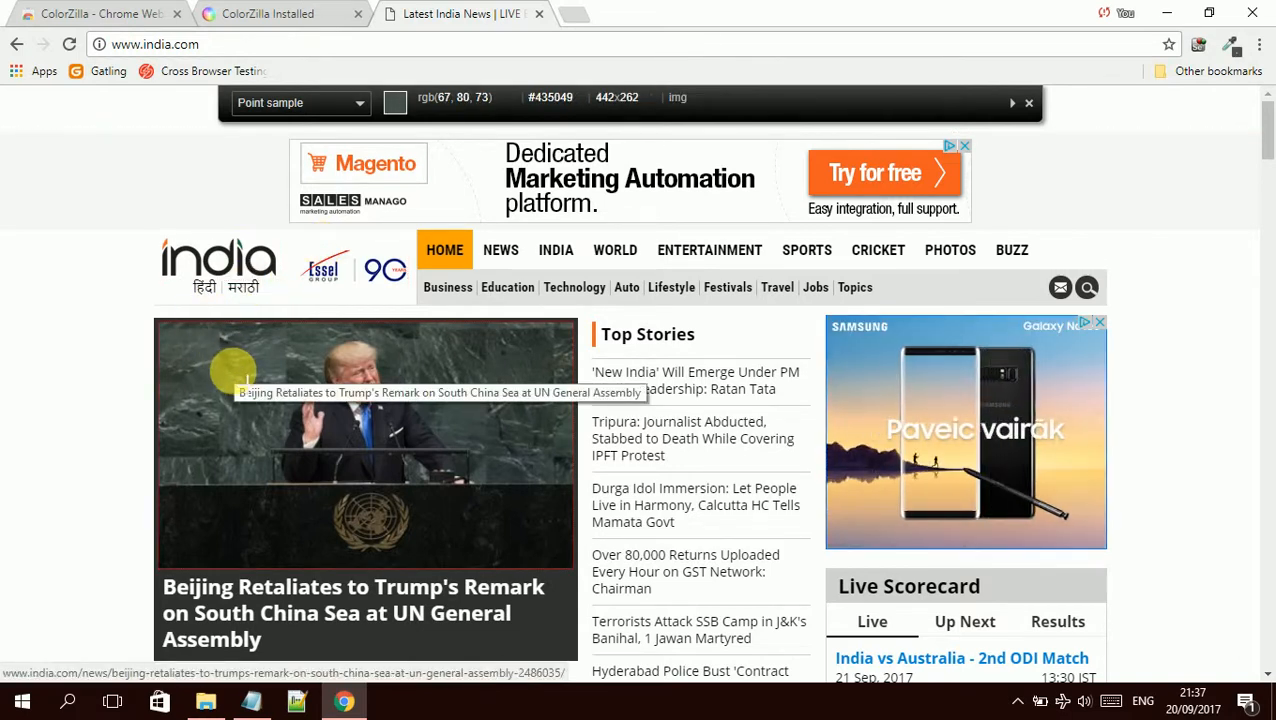
{"action": "mouse_move", "coordinate": [326, 384]}
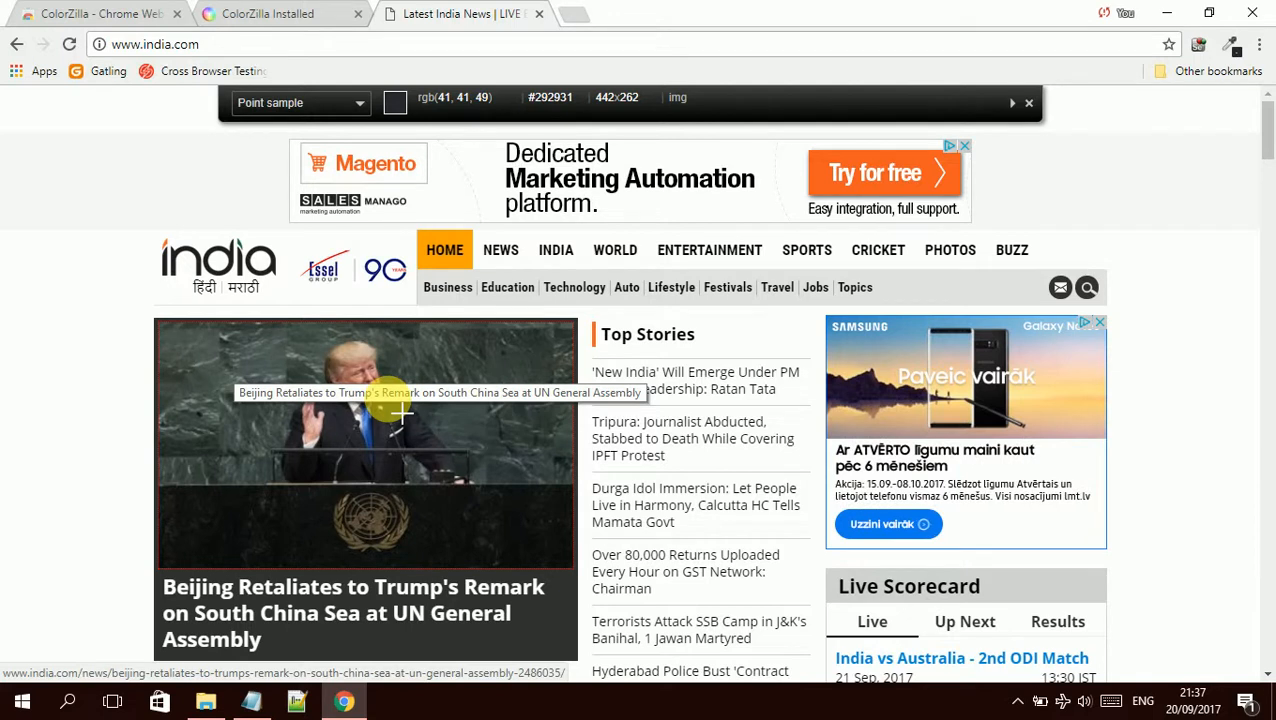
{"action": "mouse_move", "coordinate": [550, 390]}
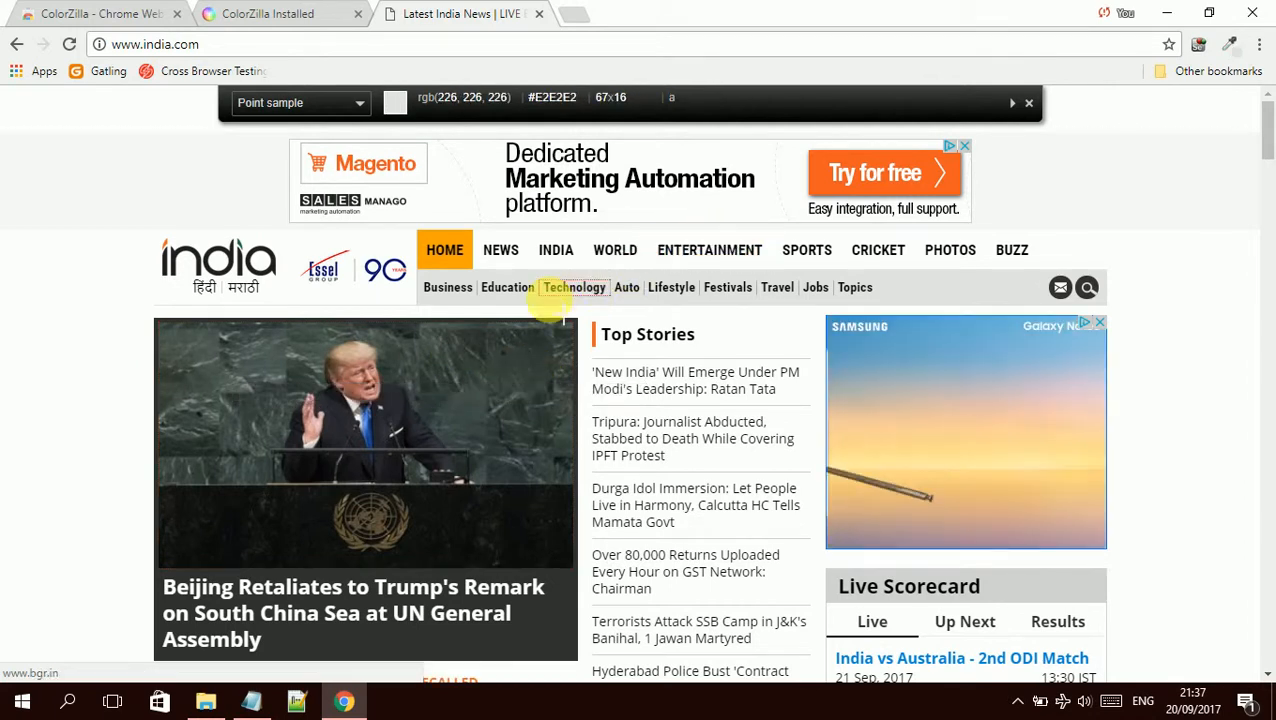
{"action": "mouse_move", "coordinate": [482, 376]}
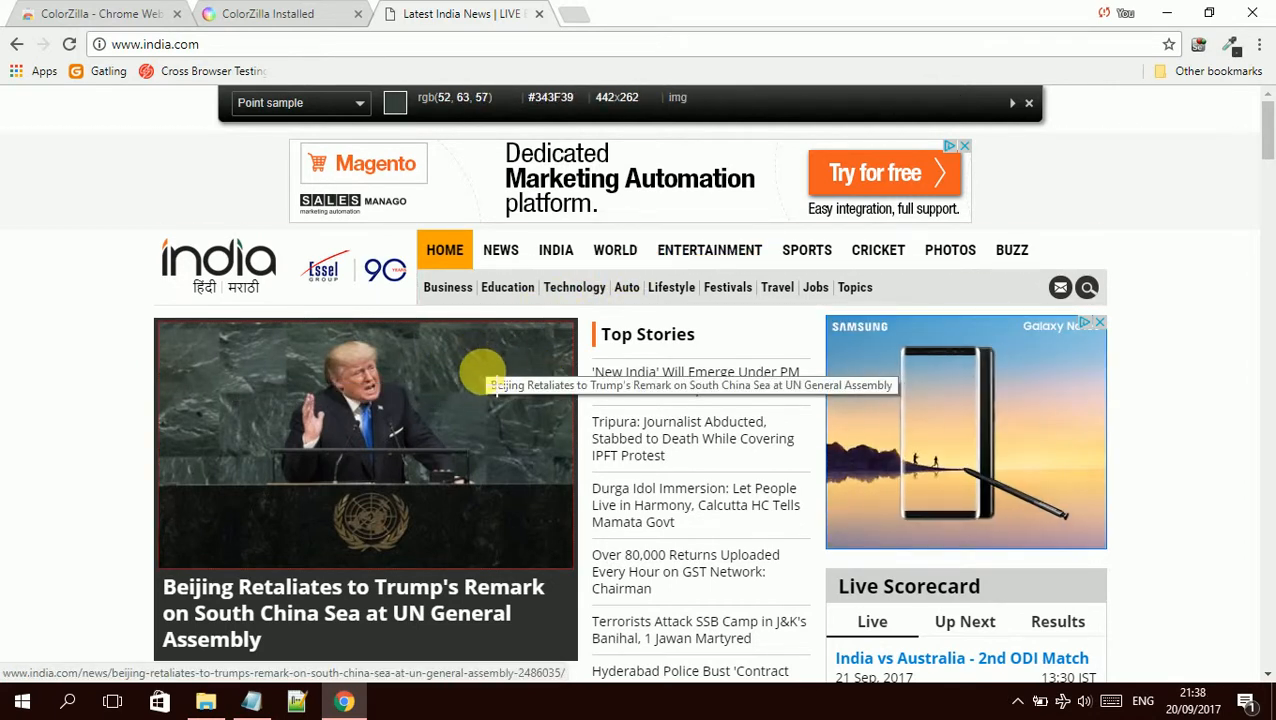
{"action": "mouse_move", "coordinate": [184, 350]}
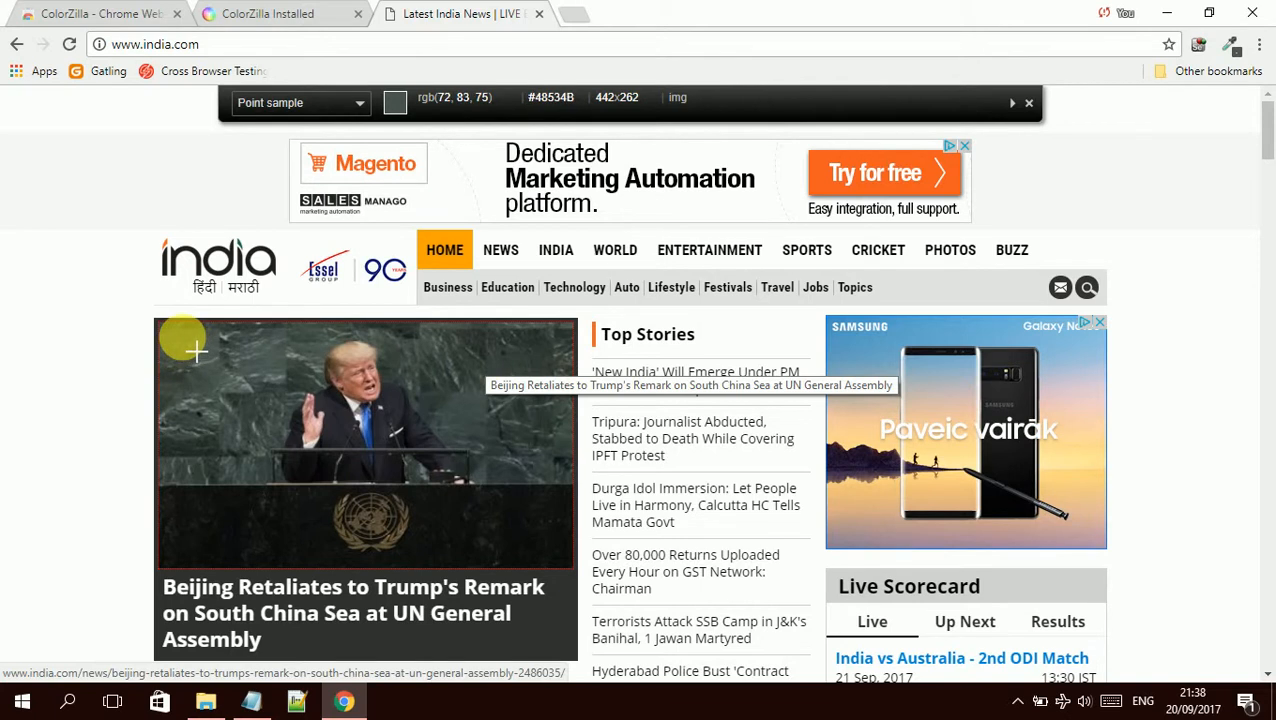
{"action": "mouse_move", "coordinate": [254, 372]}
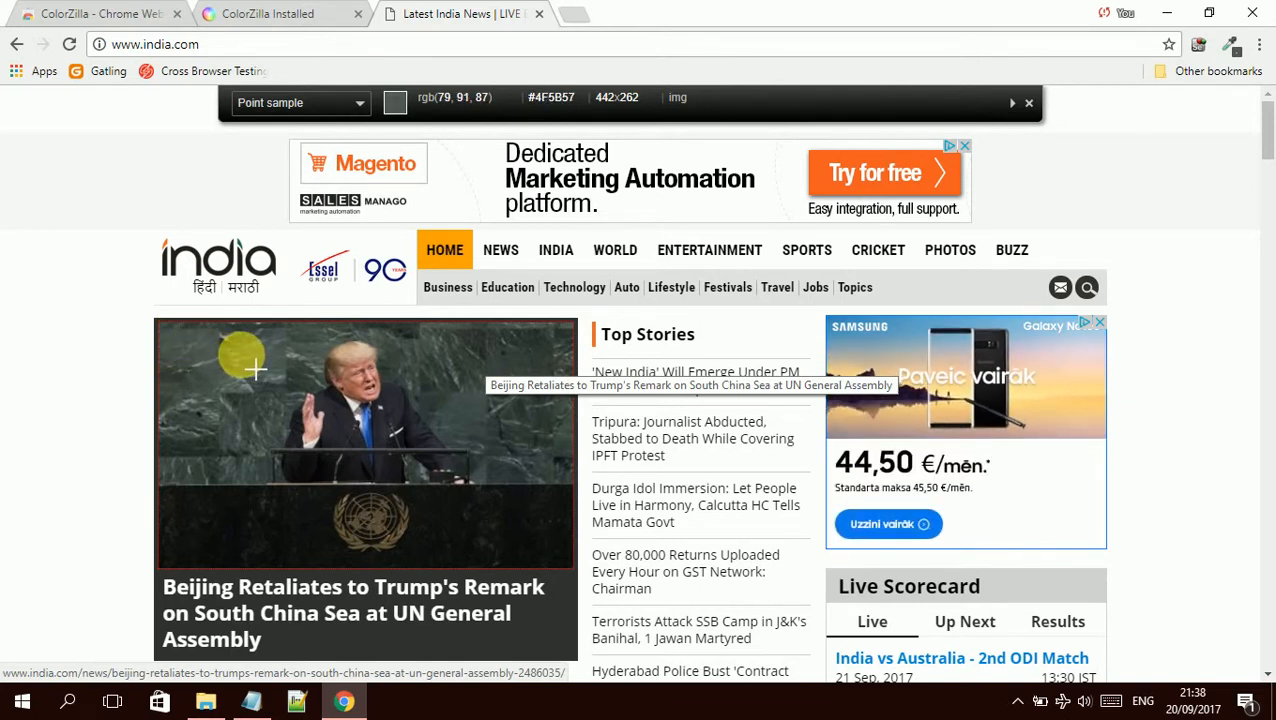
{"action": "mouse_move", "coordinate": [410, 336]}
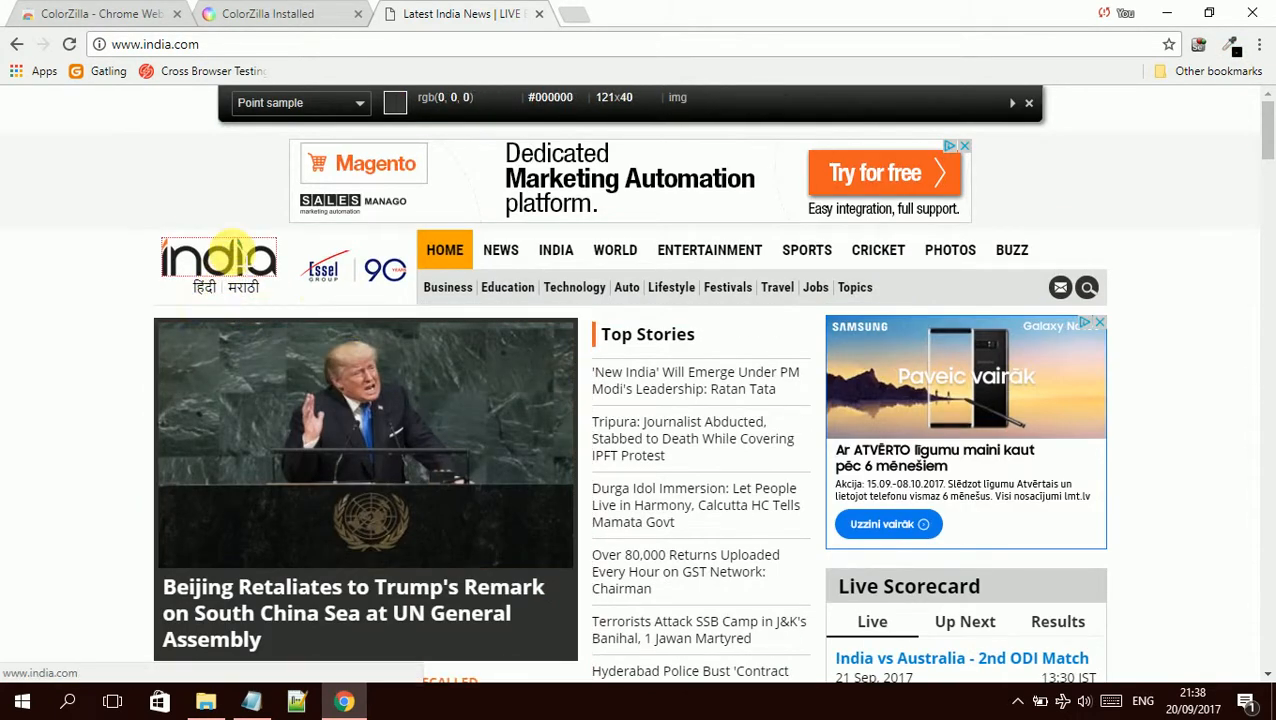
{"action": "mouse_move", "coordinate": [230, 258]}
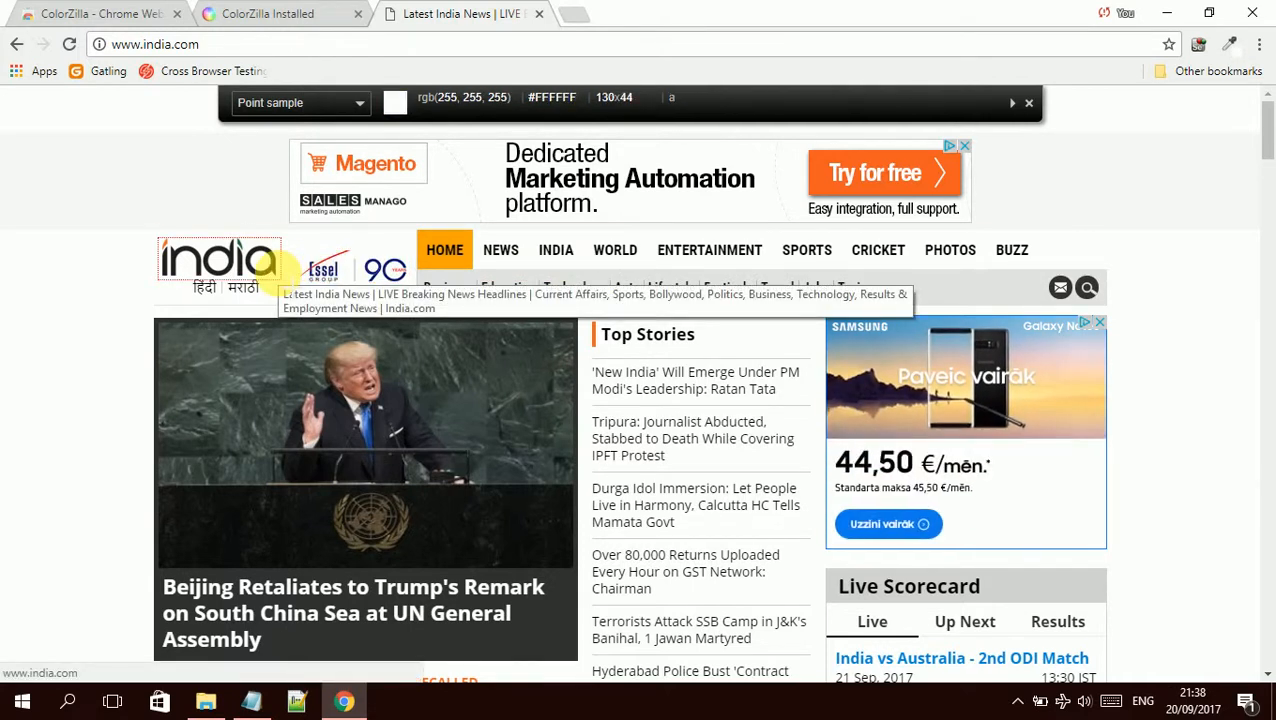
{"action": "mouse_move", "coordinate": [500, 250]}
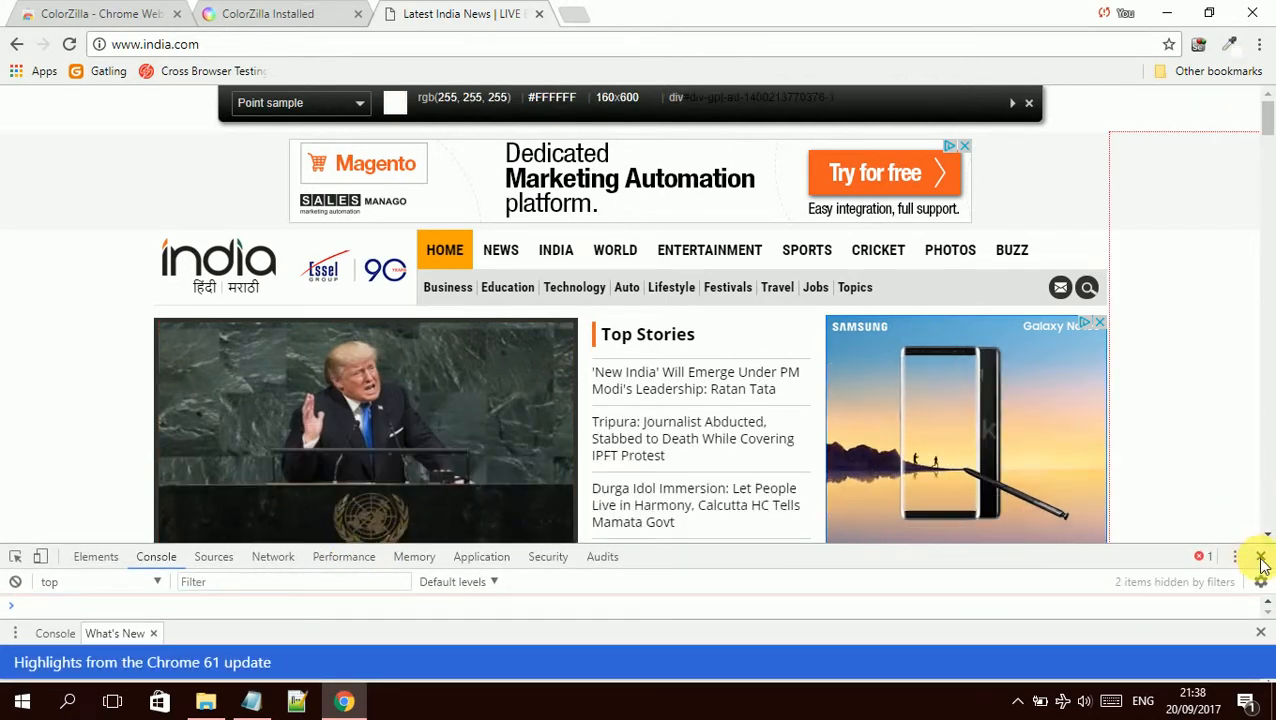
Step: Close the DevTools panel and sample colours down the Top Stories and Live Scorecard, reading #D2D2D2
{"action": "left_click", "coordinate": [1260, 556]}
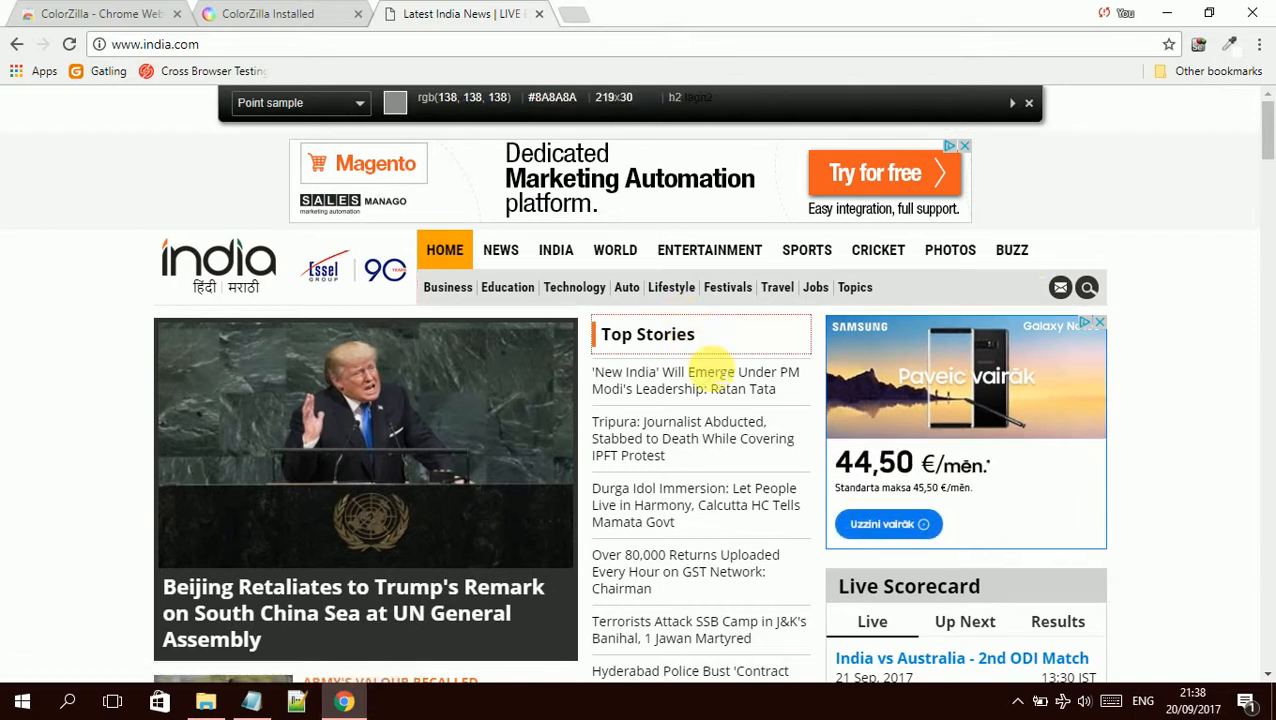
{"action": "scroll", "scroll_direction": "down", "scroll_amount": 3}
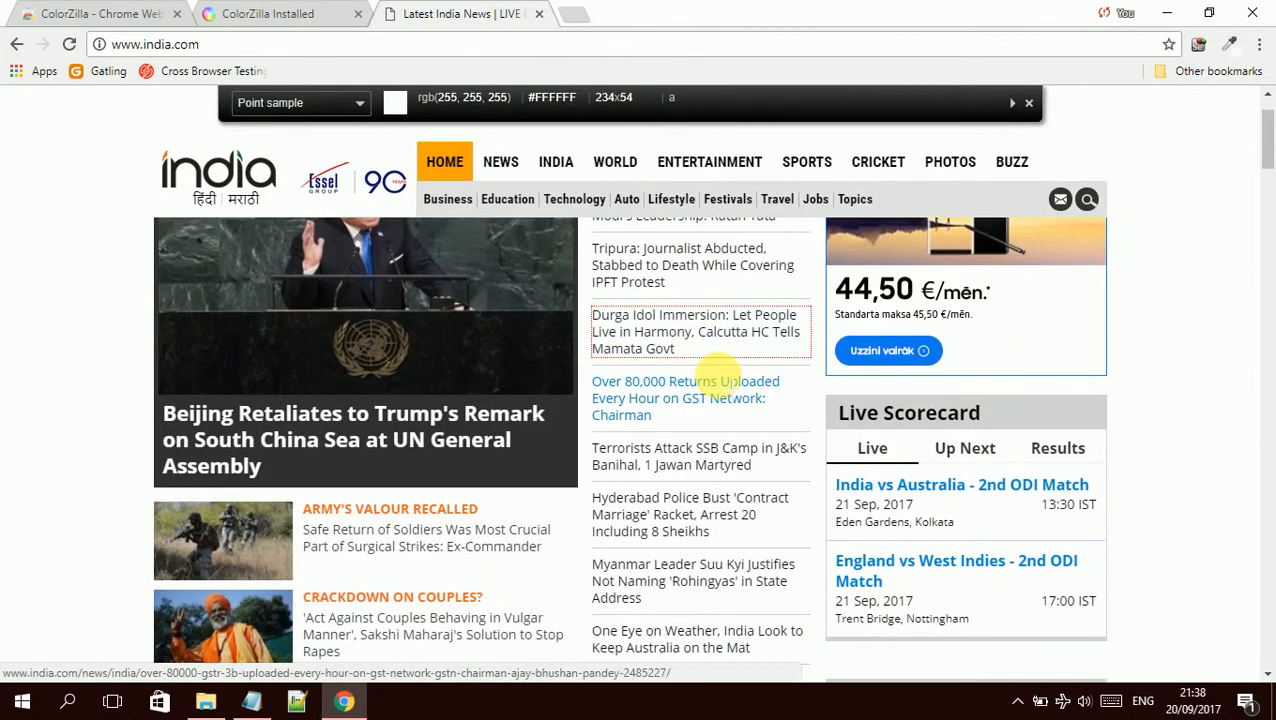
{"action": "scroll", "scroll_direction": "down", "scroll_amount": 3}
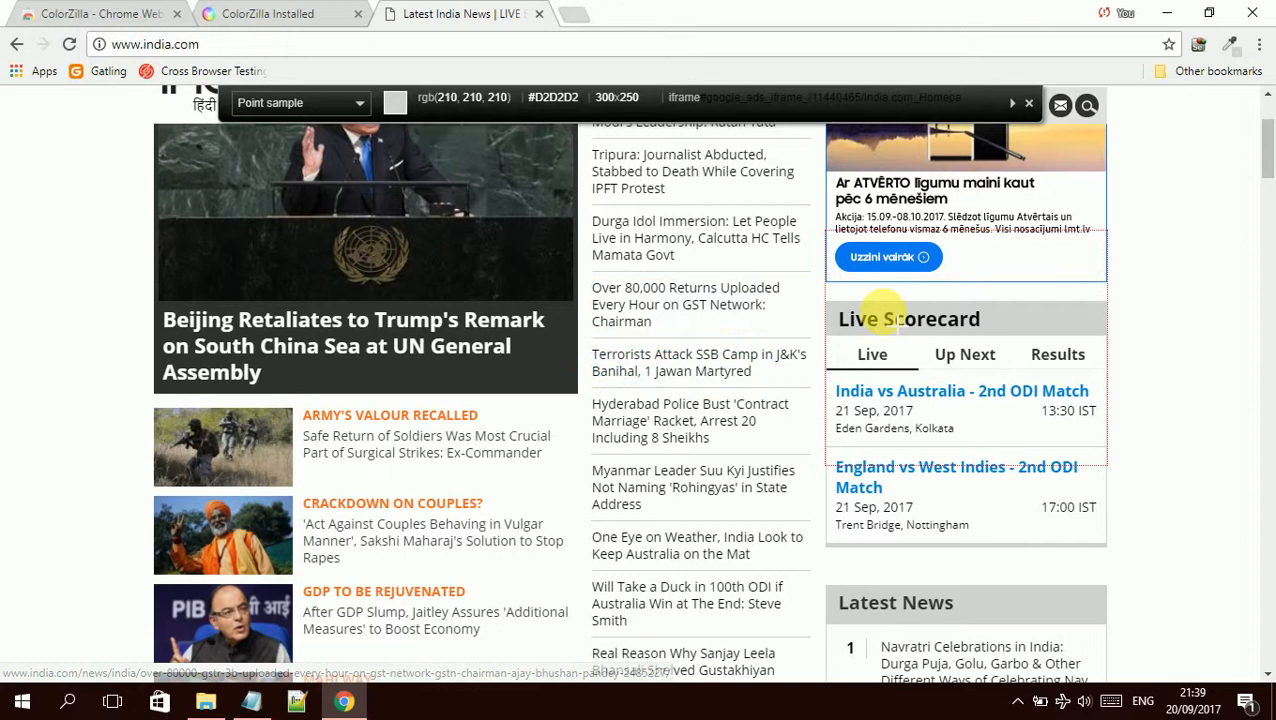
{"action": "mouse_move", "coordinate": [564, 348]}
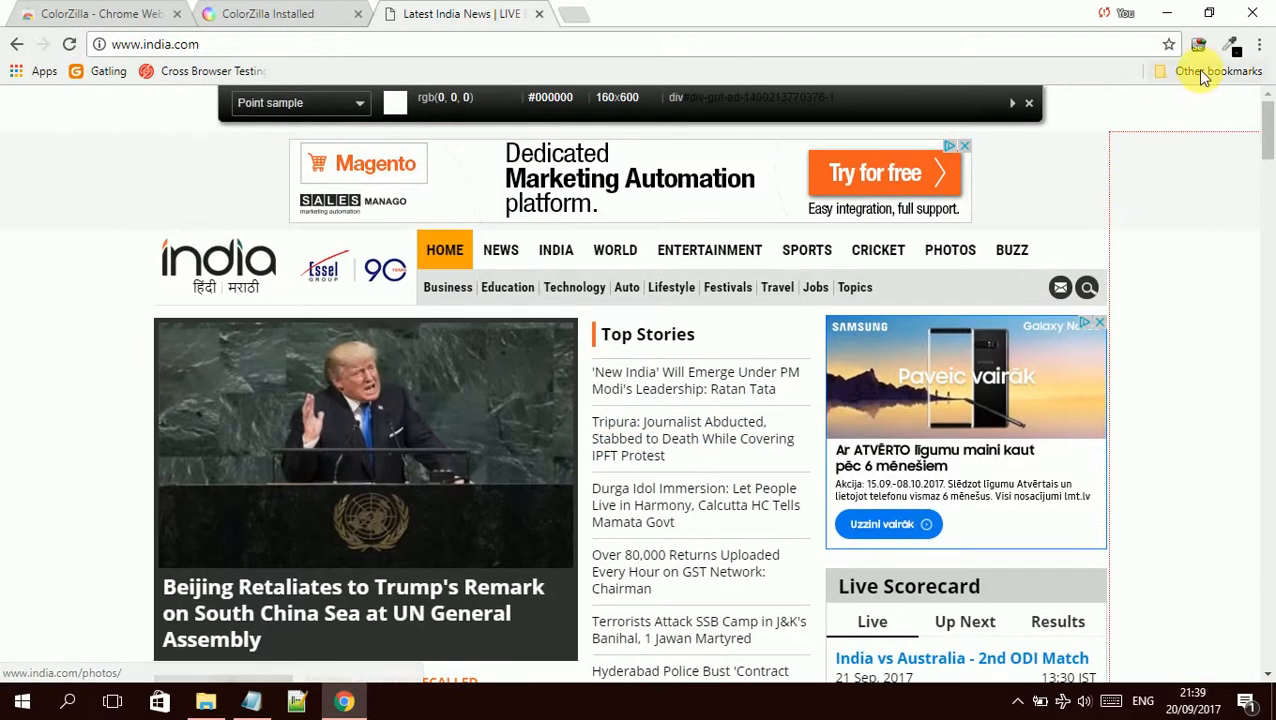
{"action": "mouse_move", "coordinate": [1232, 52]}
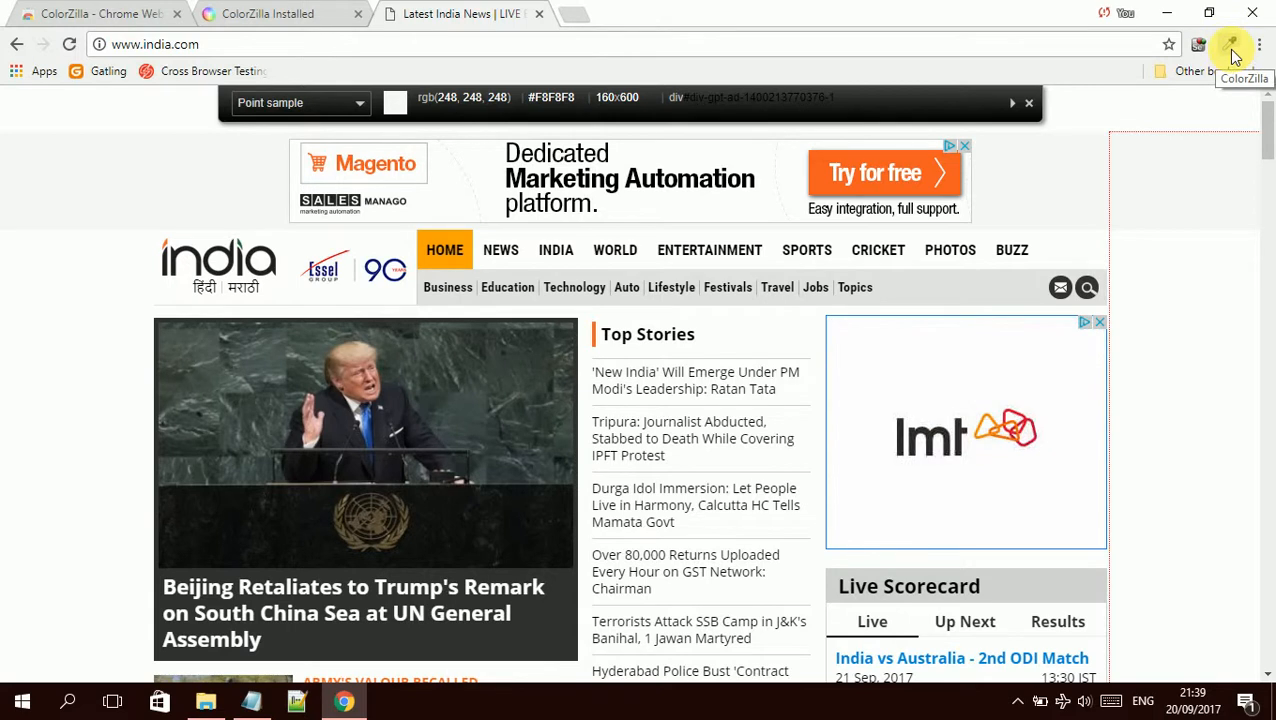
Step: Show the sampled grey #898989 in ColorZilla's full Color Picker window
{"action": "left_click", "coordinate": [1232, 44]}
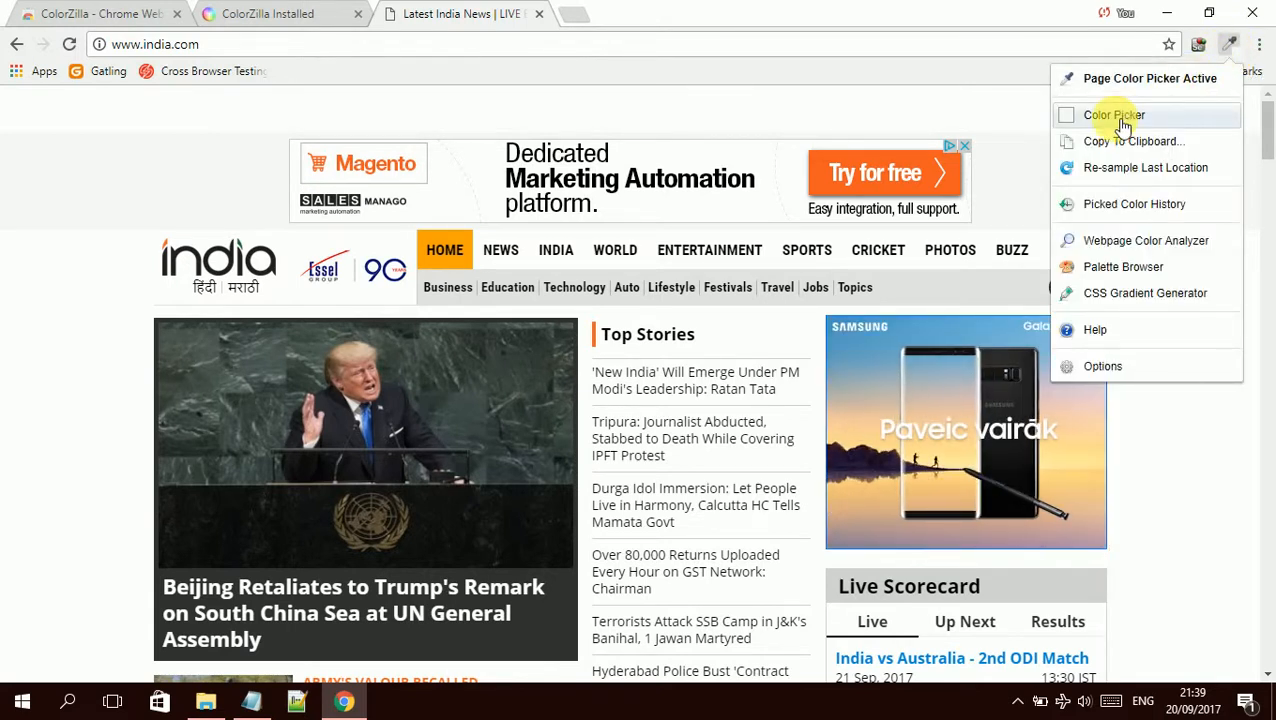
{"action": "left_click", "coordinate": [1112, 114]}
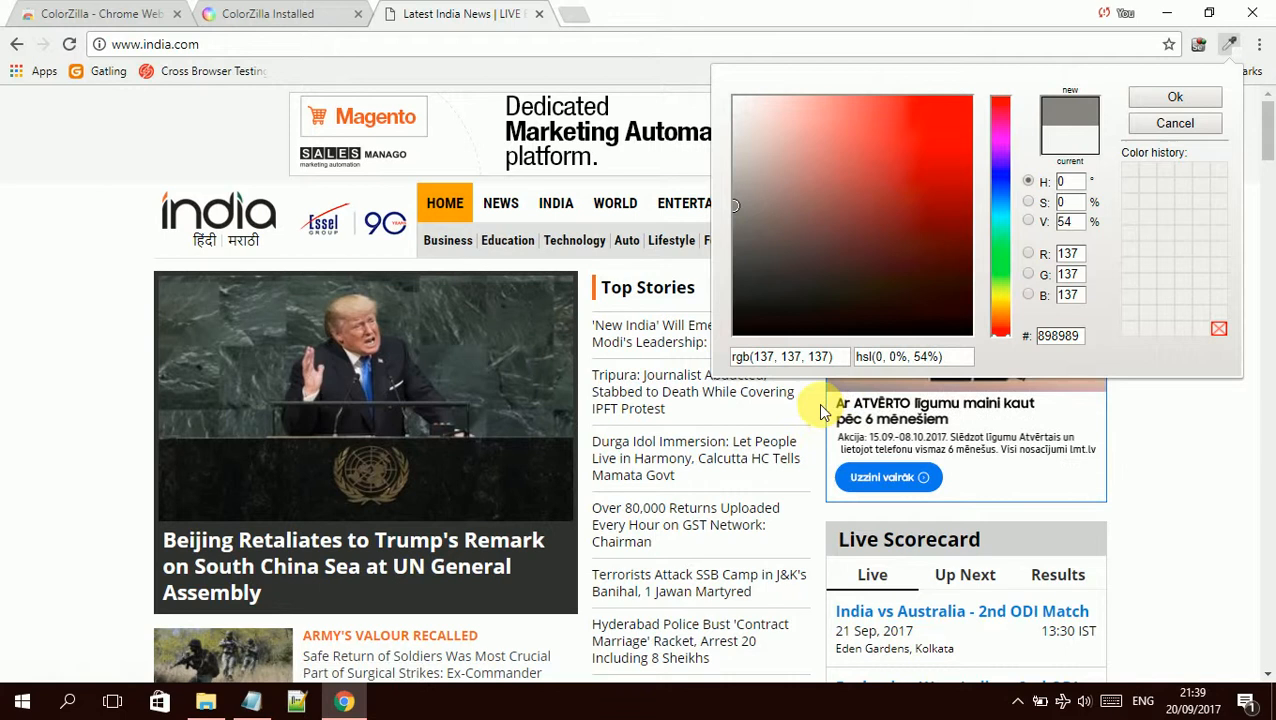
{"action": "mouse_move", "coordinate": [1004, 478]}
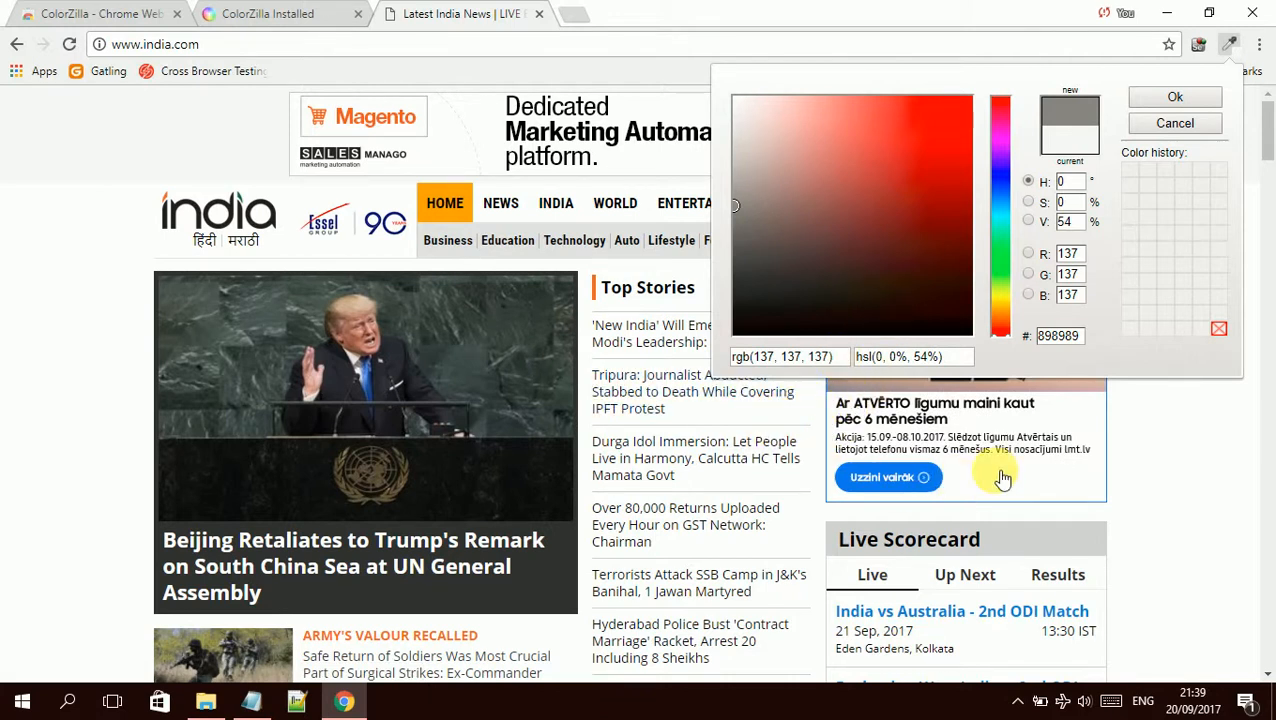
{"action": "mouse_move", "coordinate": [750, 390]}
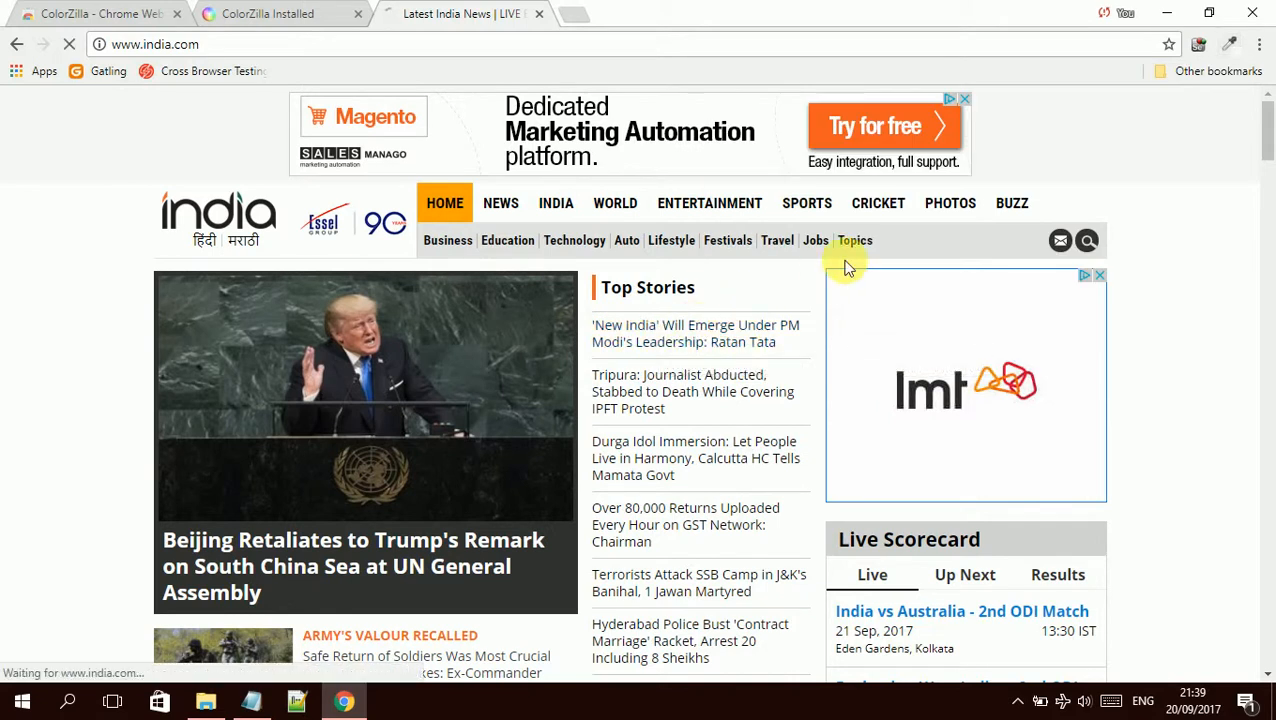
Step: From the Ratan Tata article, list the Copy To Clipboard formats for #F8F8F8: rgb, rgb percent, hsl, hex
{"action": "left_click", "coordinate": [696, 332]}
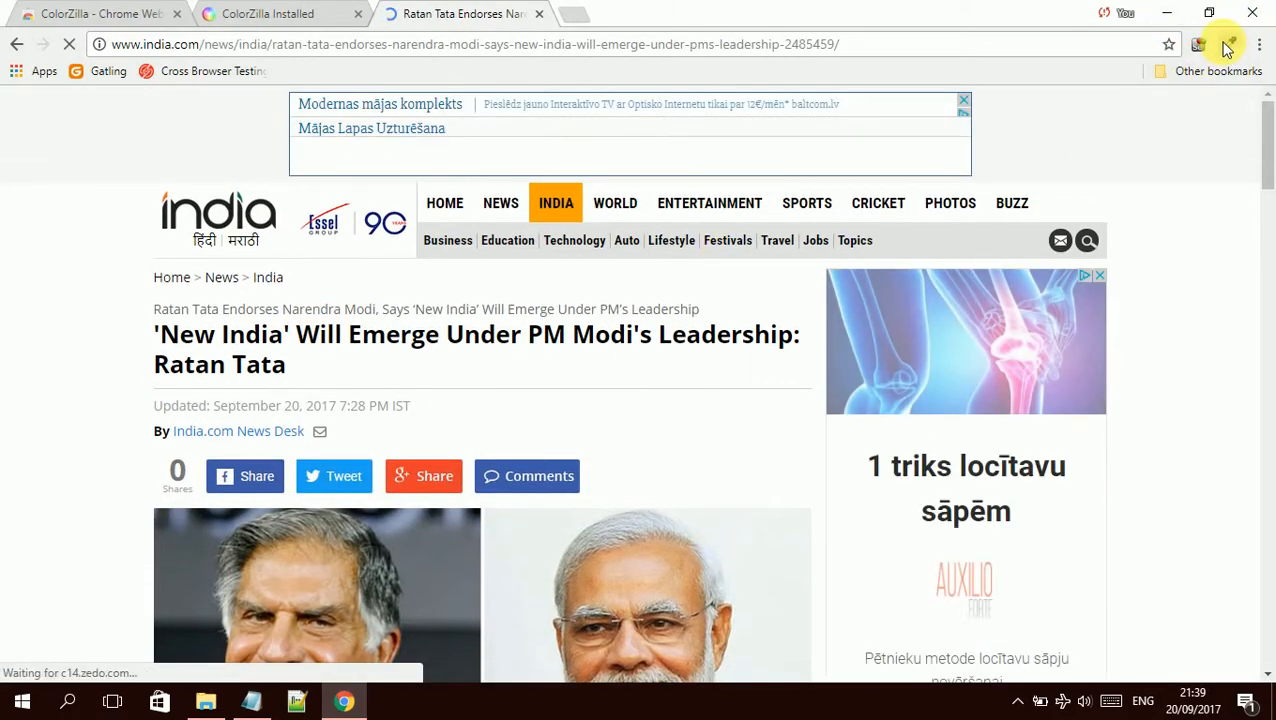
{"action": "left_click", "coordinate": [1228, 44]}
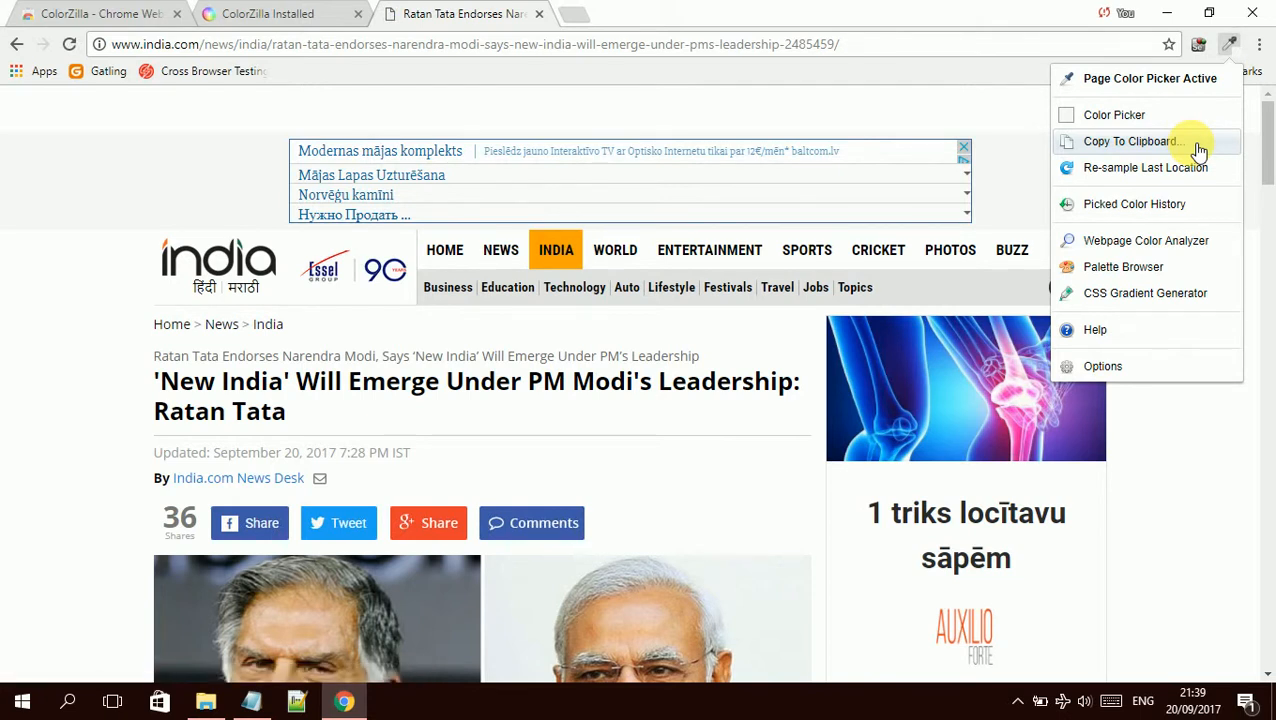
{"action": "left_click", "coordinate": [1130, 140]}
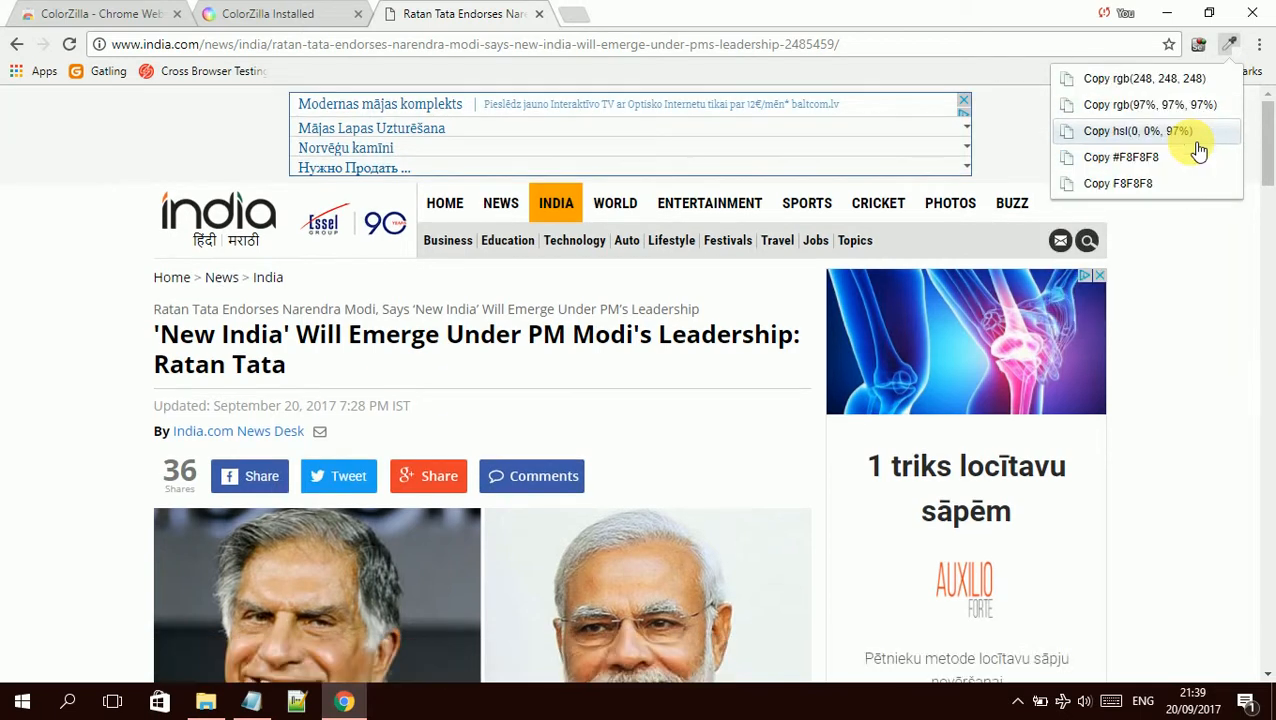
{"action": "mouse_move", "coordinate": [1172, 84]}
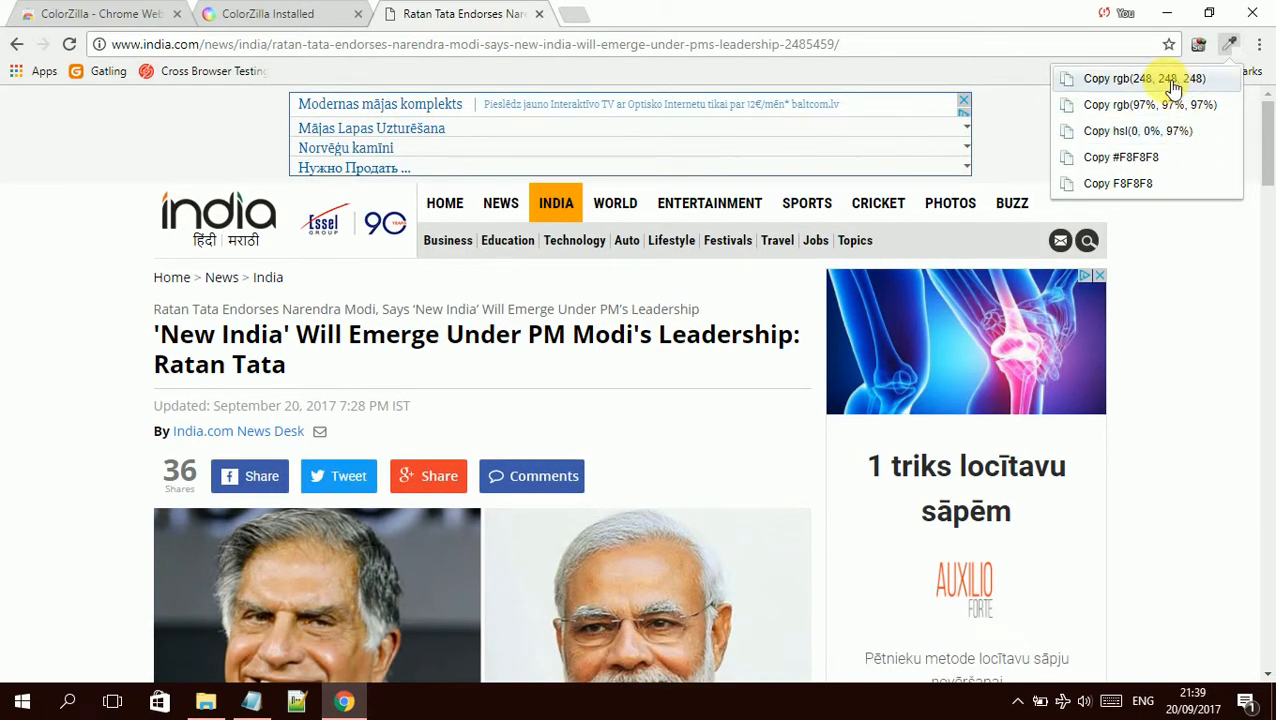
{"action": "mouse_move", "coordinate": [1144, 156]}
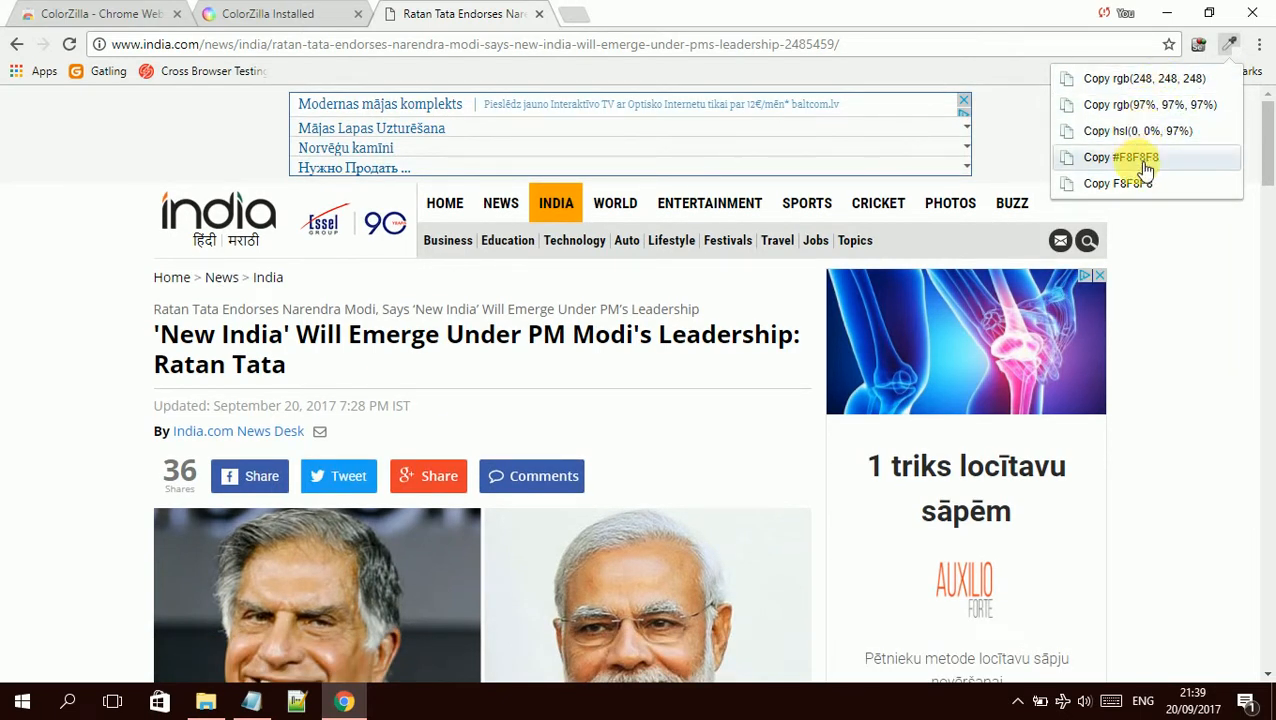
{"action": "mouse_move", "coordinate": [1144, 84]}
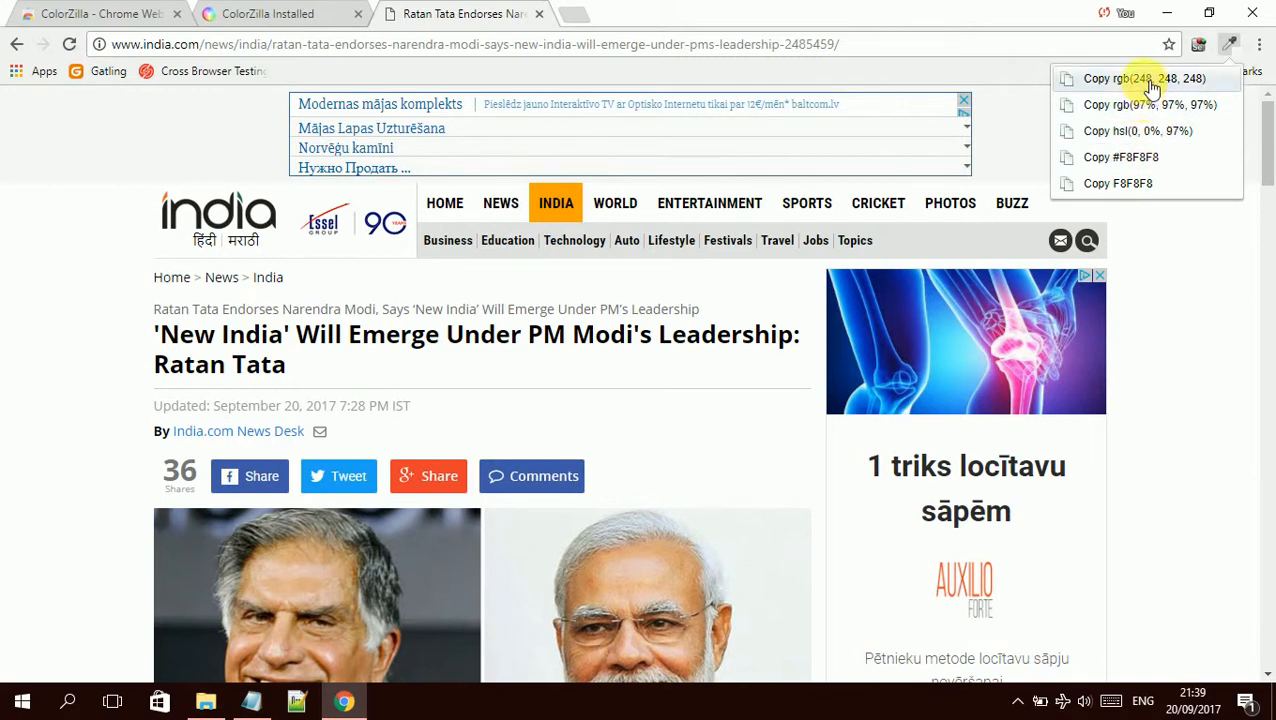
{"action": "mouse_move", "coordinate": [1132, 156]}
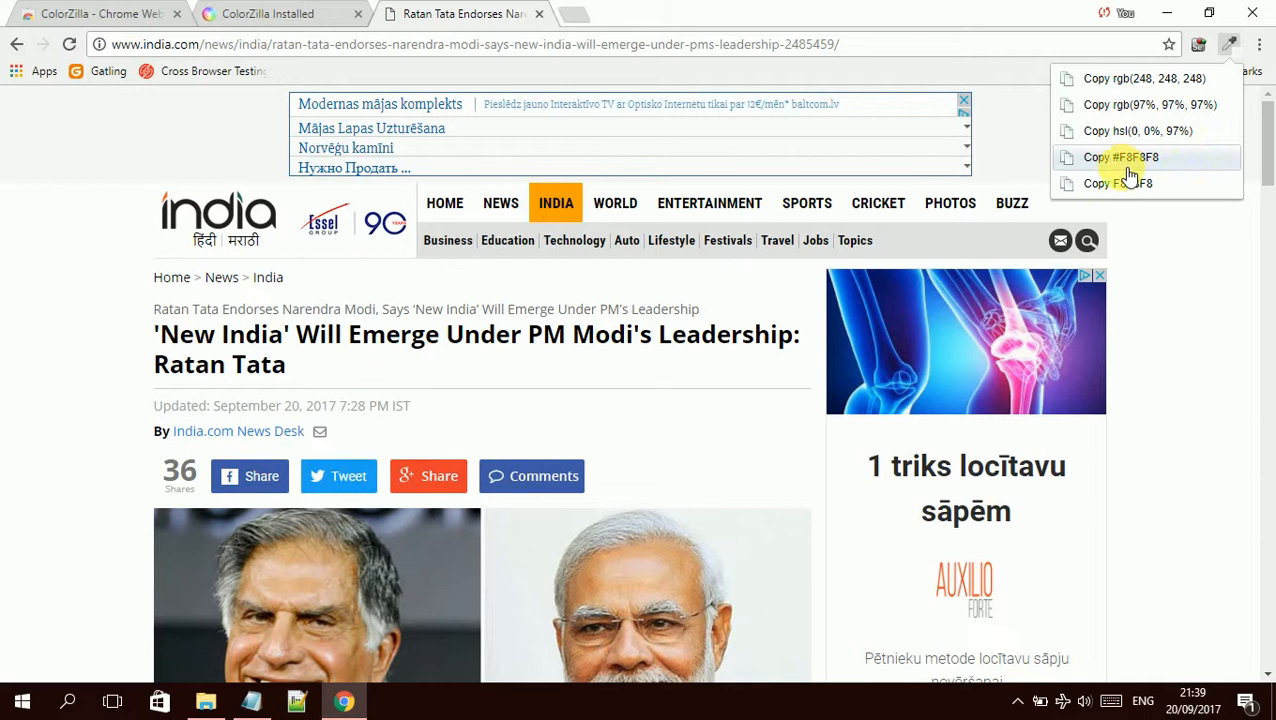
{"action": "mouse_move", "coordinate": [1136, 184]}
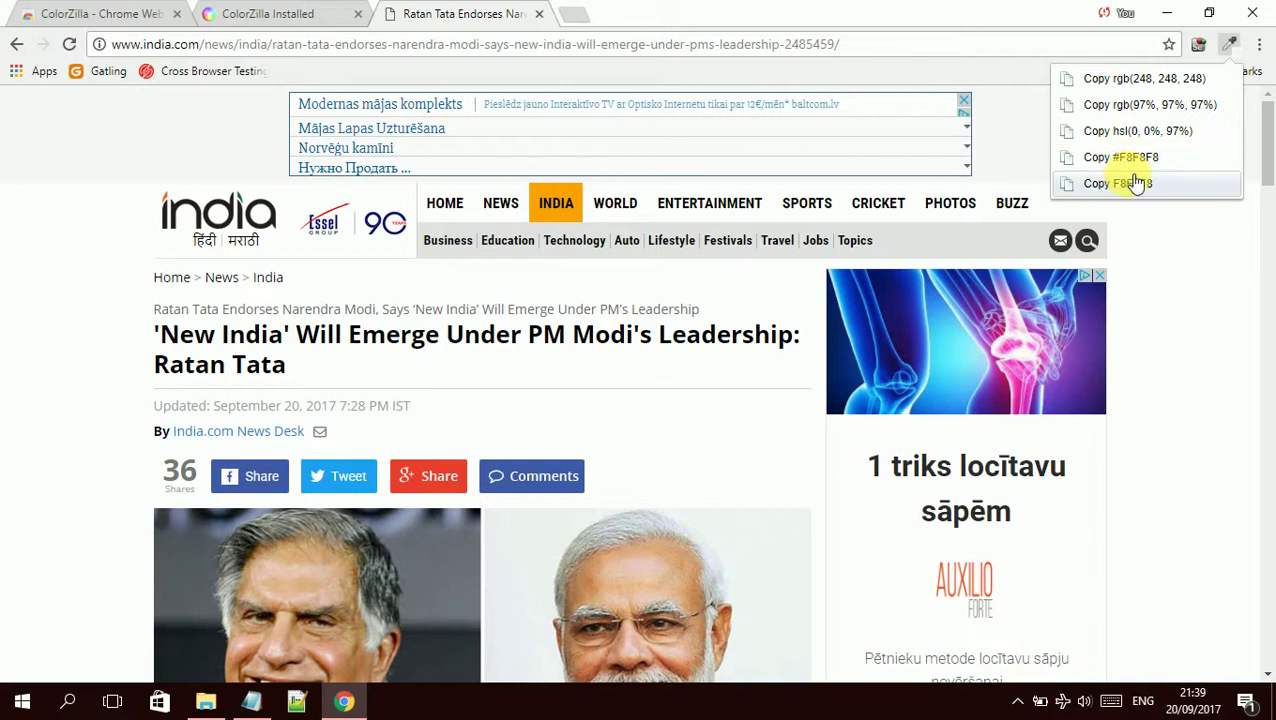
{"action": "mouse_move", "coordinate": [1146, 156]}
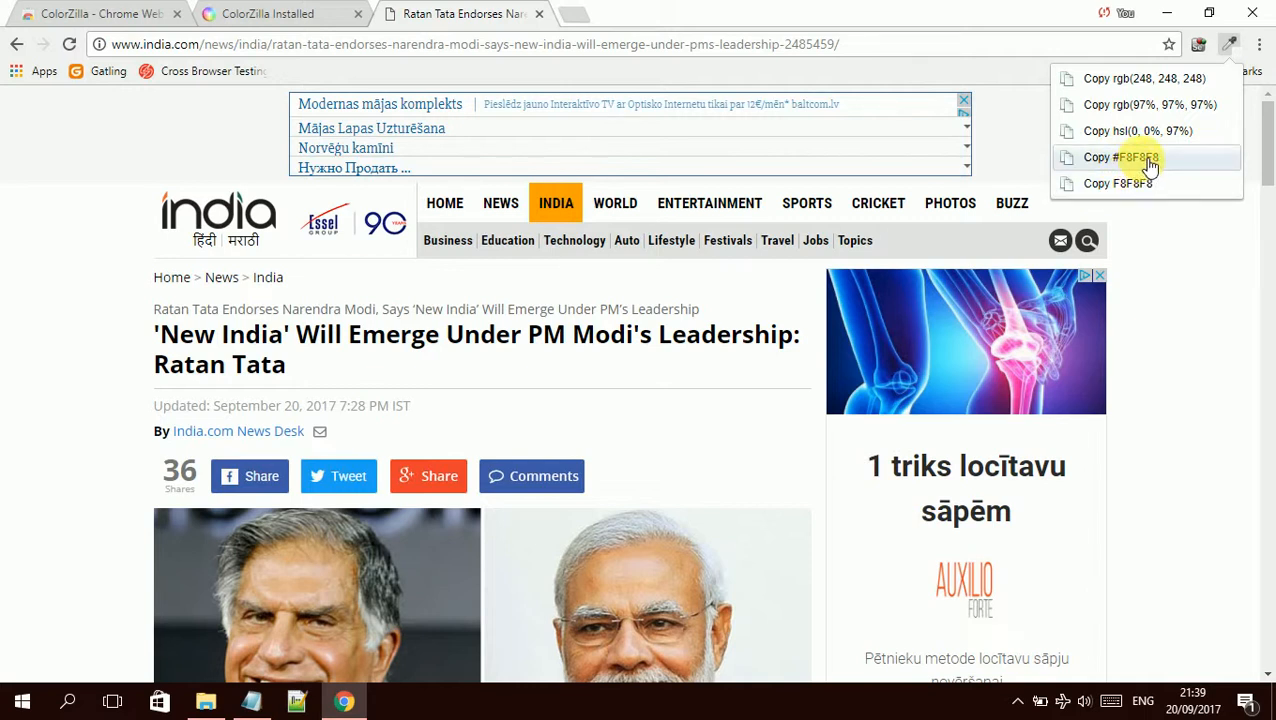
{"action": "mouse_move", "coordinate": [1220, 56]}
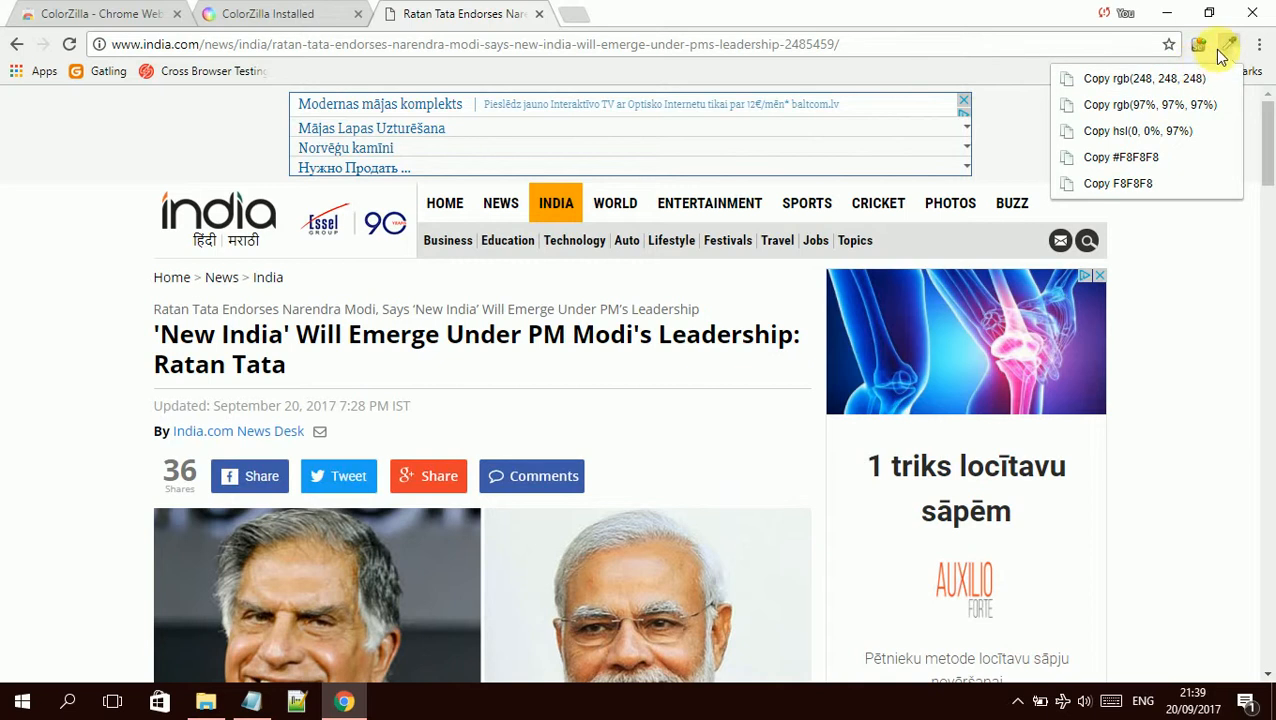
Step: Re-sample the colour at the last picked spot on the headline's letter L, then bring back ColorZilla's tools menu
{"action": "left_click", "coordinate": [1232, 44]}
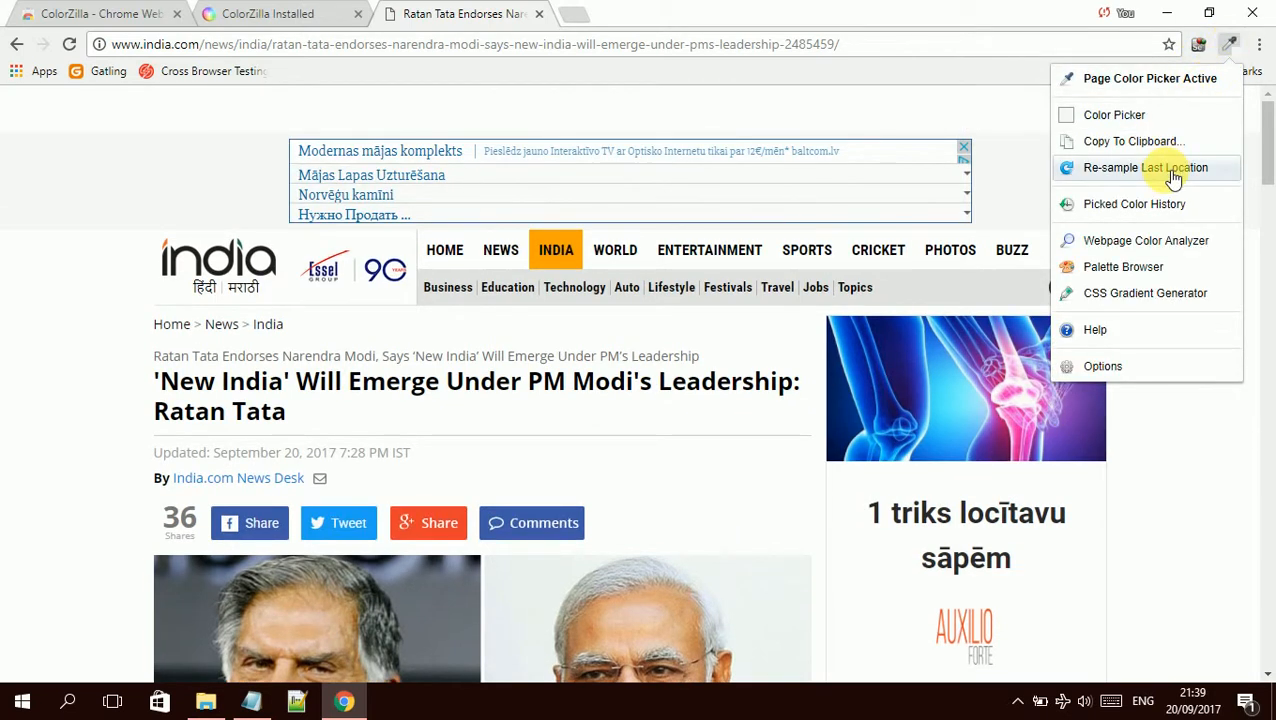
{"action": "mouse_move", "coordinate": [1156, 204]}
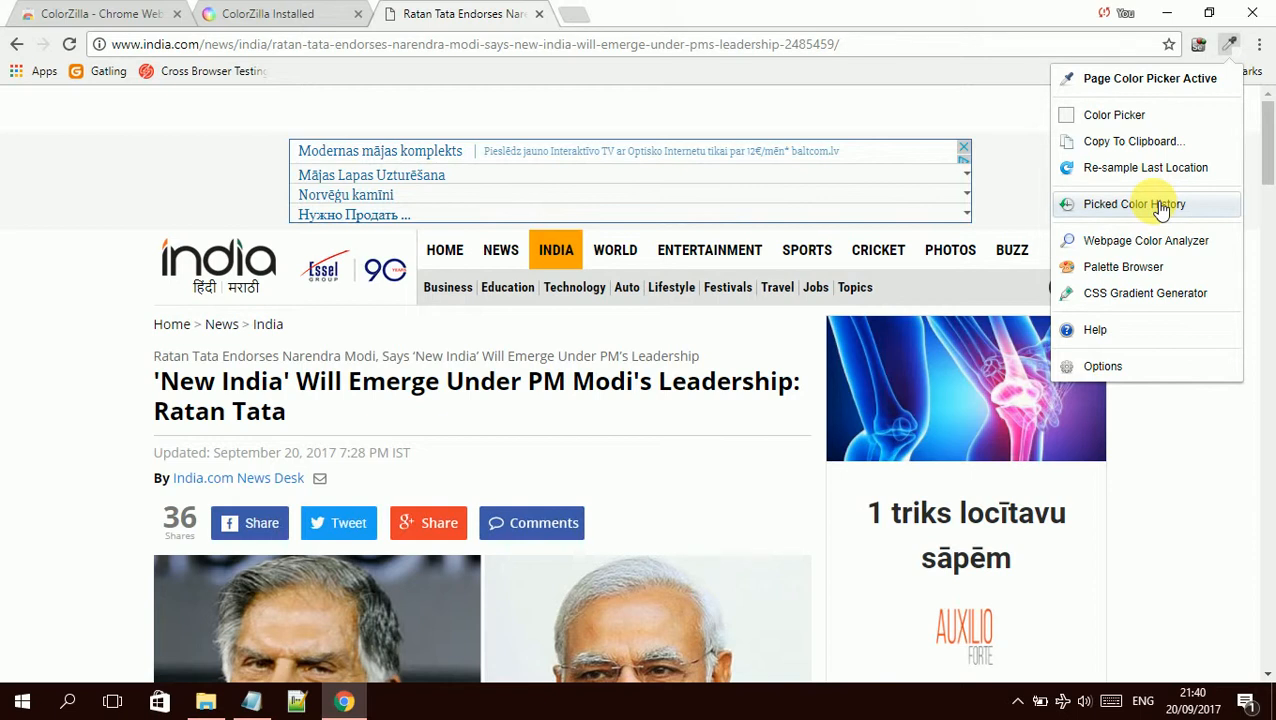
{"action": "left_click", "coordinate": [1134, 204]}
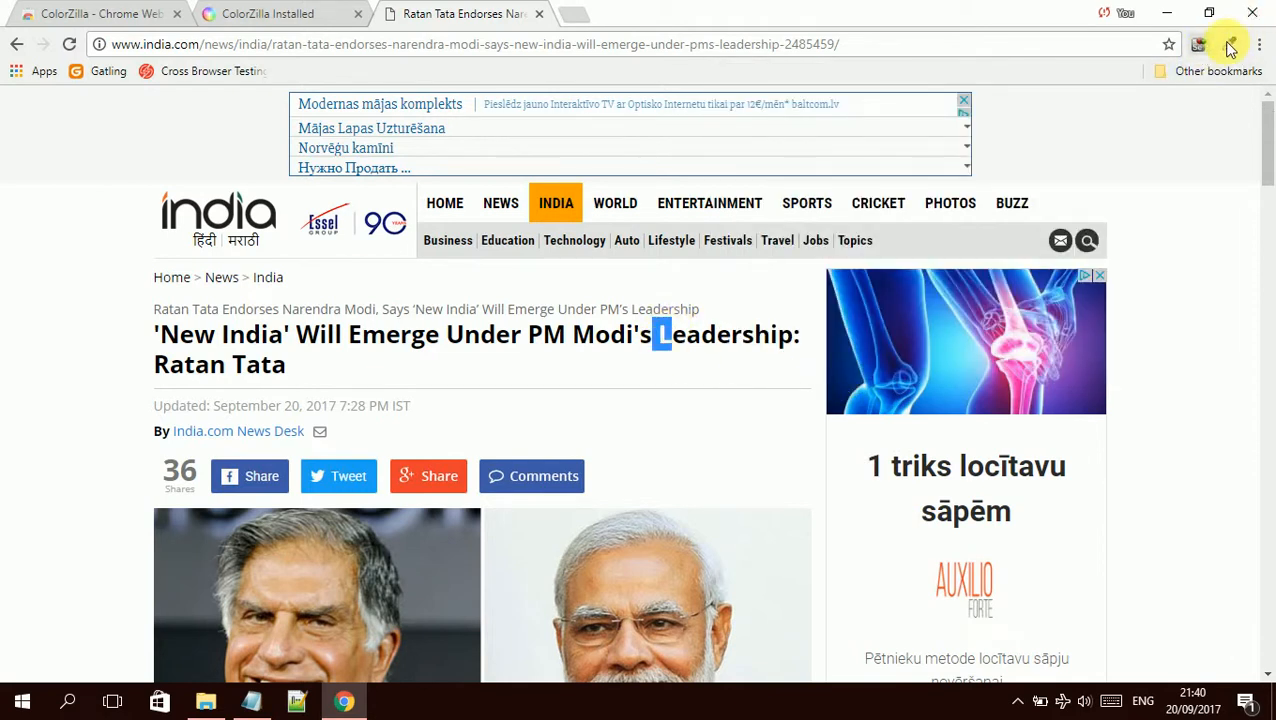
{"action": "left_click", "coordinate": [1230, 44]}
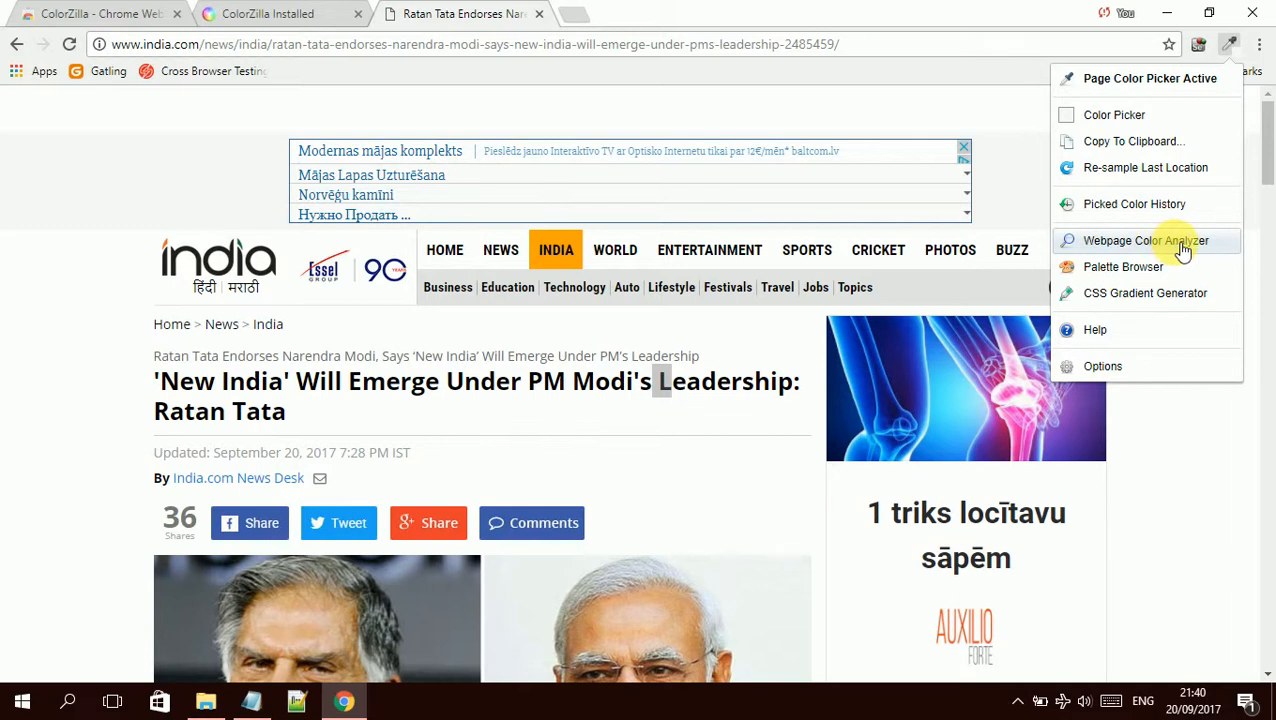
Step: Run the Webpage Color Analyzer on the article and jump to elements using the pink and orange swatches
{"action": "left_click", "coordinate": [1144, 240]}
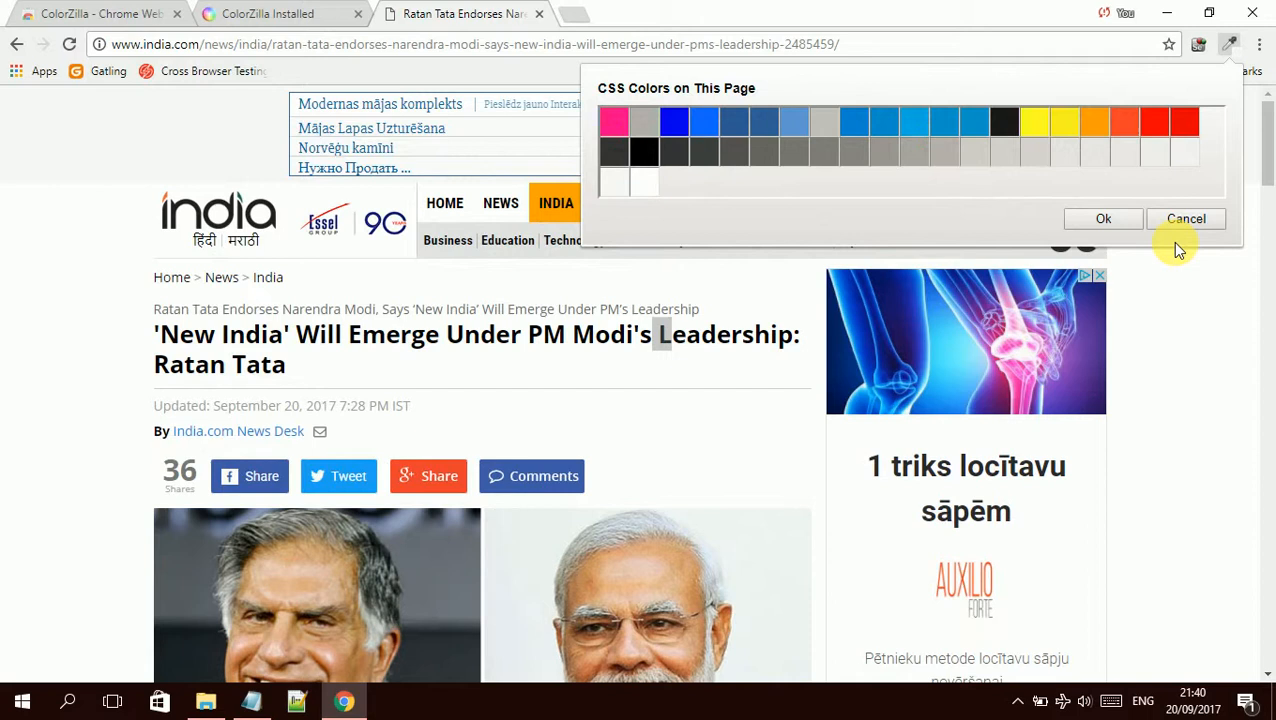
{"action": "mouse_move", "coordinate": [394, 258]}
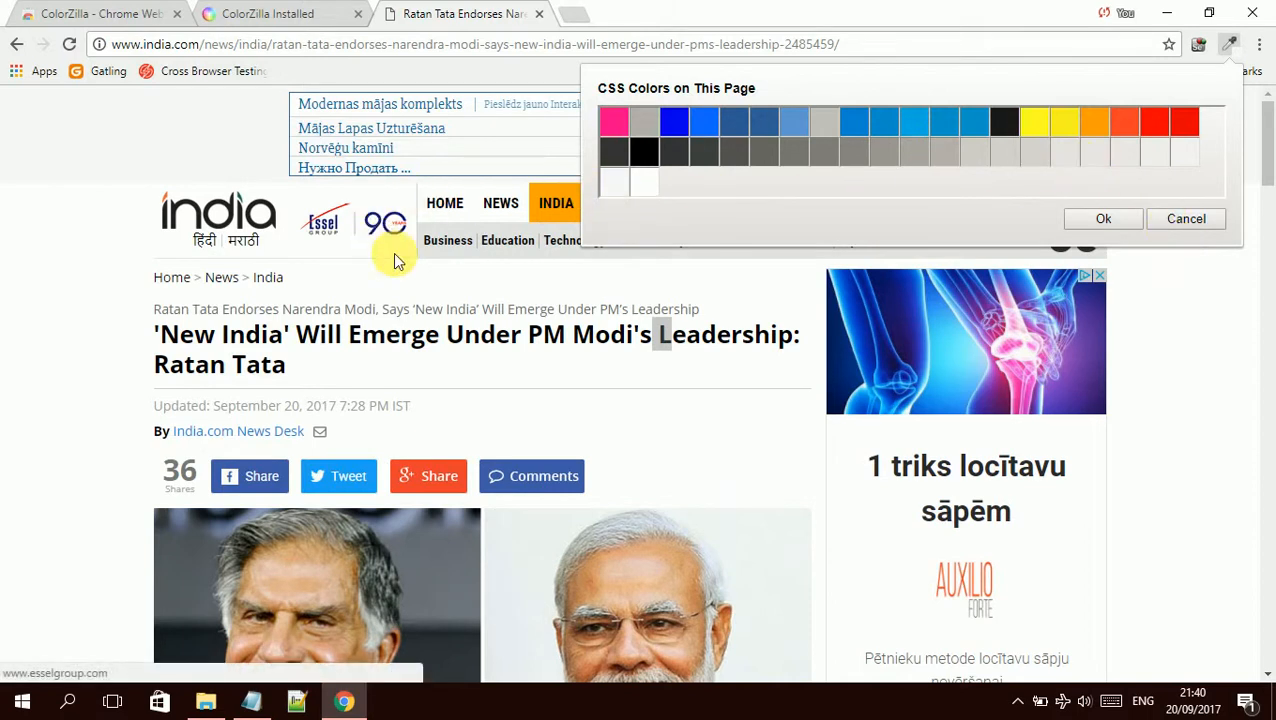
{"action": "scroll", "scroll_direction": "down", "scroll_amount": 3}
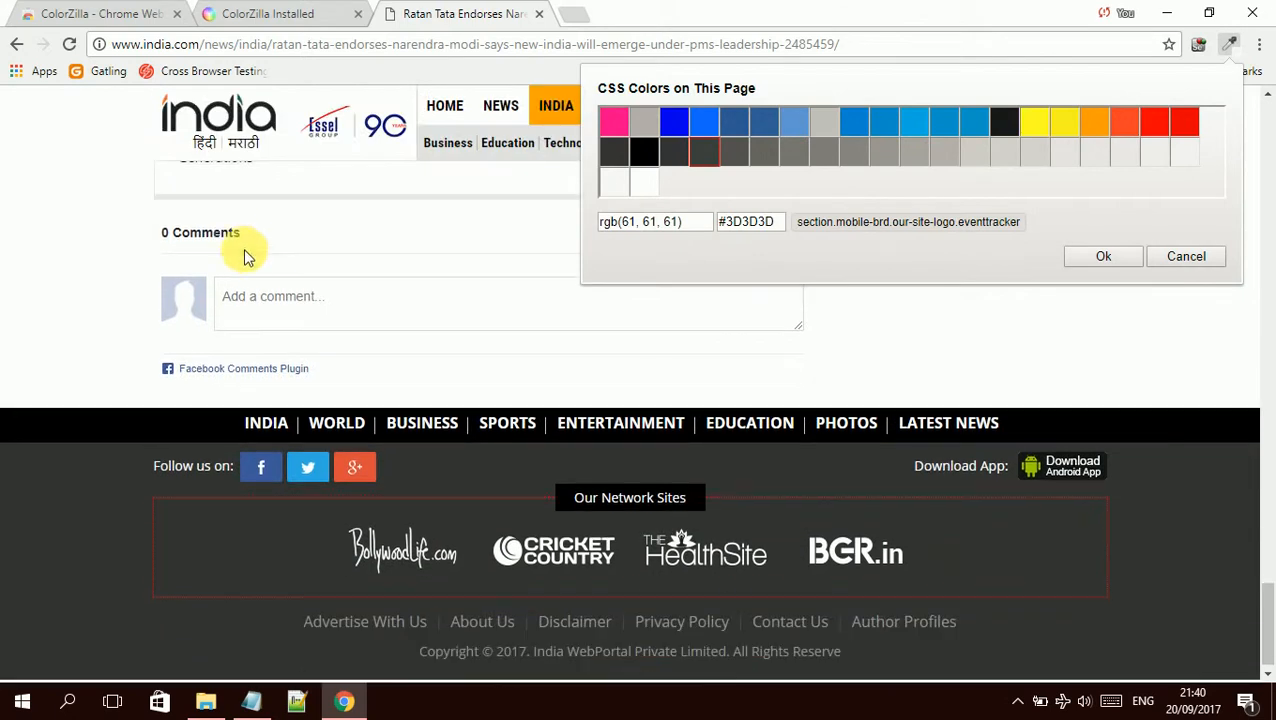
{"action": "mouse_move", "coordinate": [958, 128]}
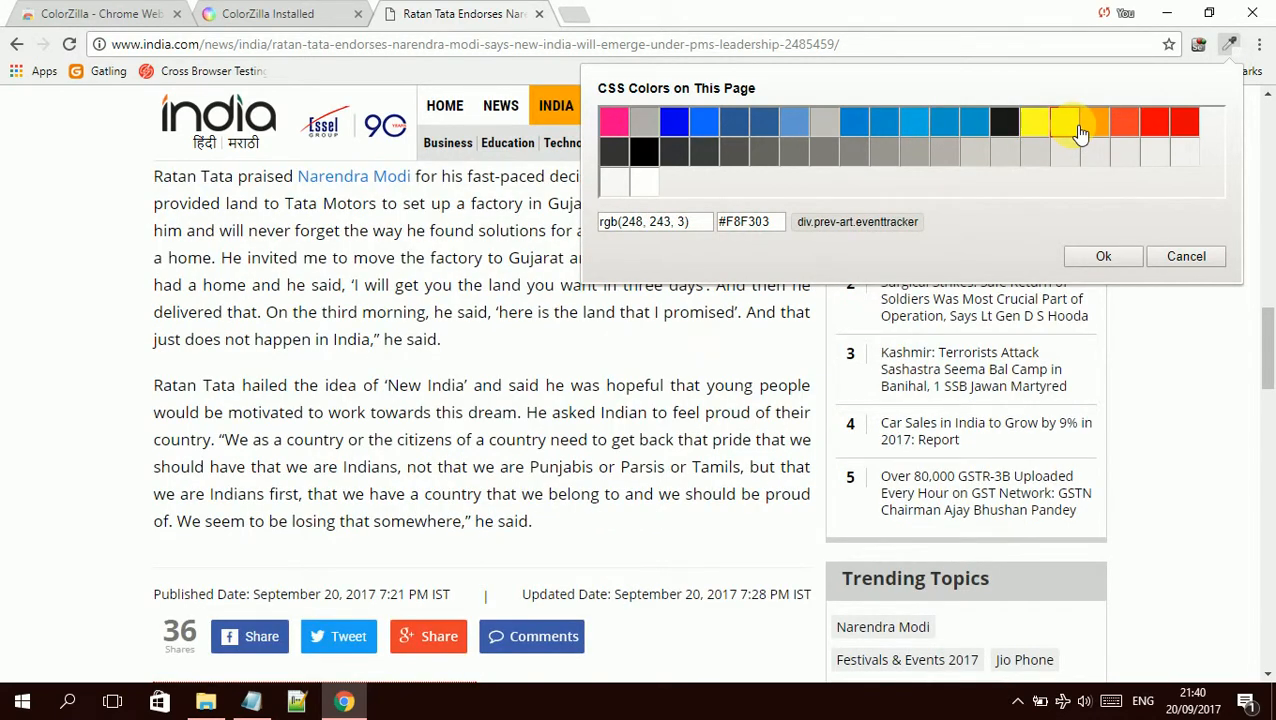
{"action": "mouse_move", "coordinate": [1124, 152]}
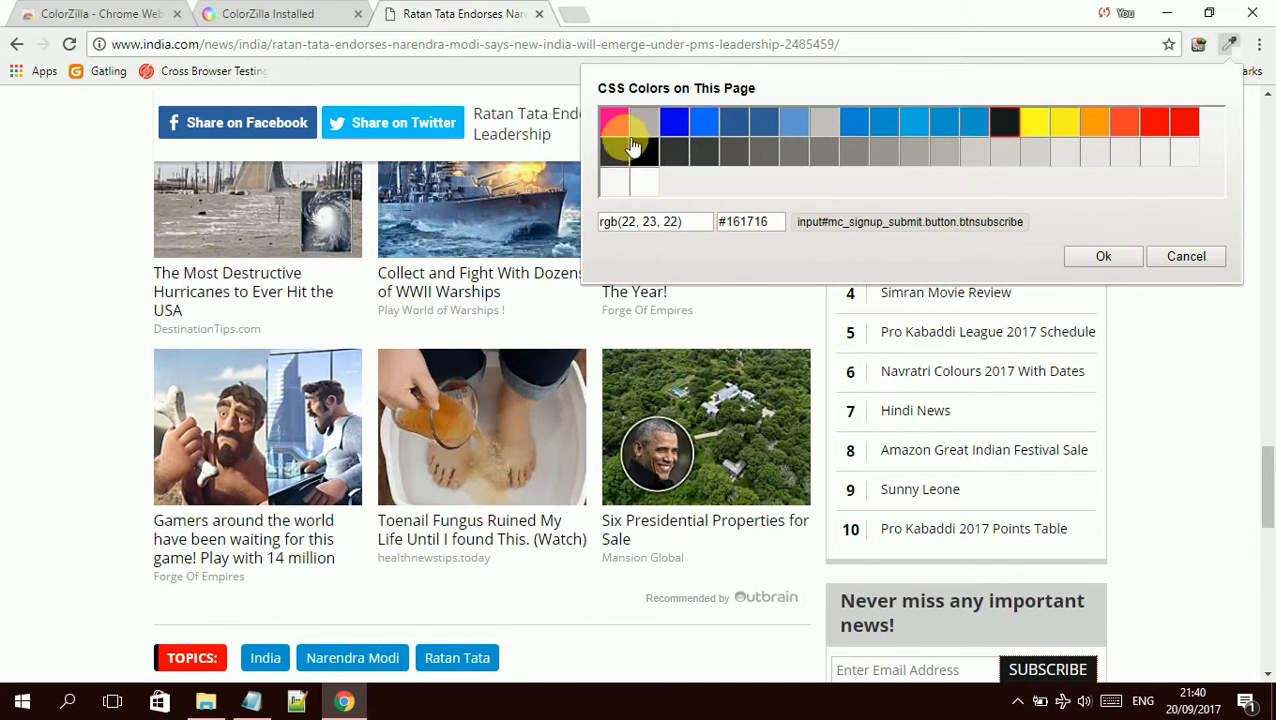
{"action": "left_click", "coordinate": [614, 122]}
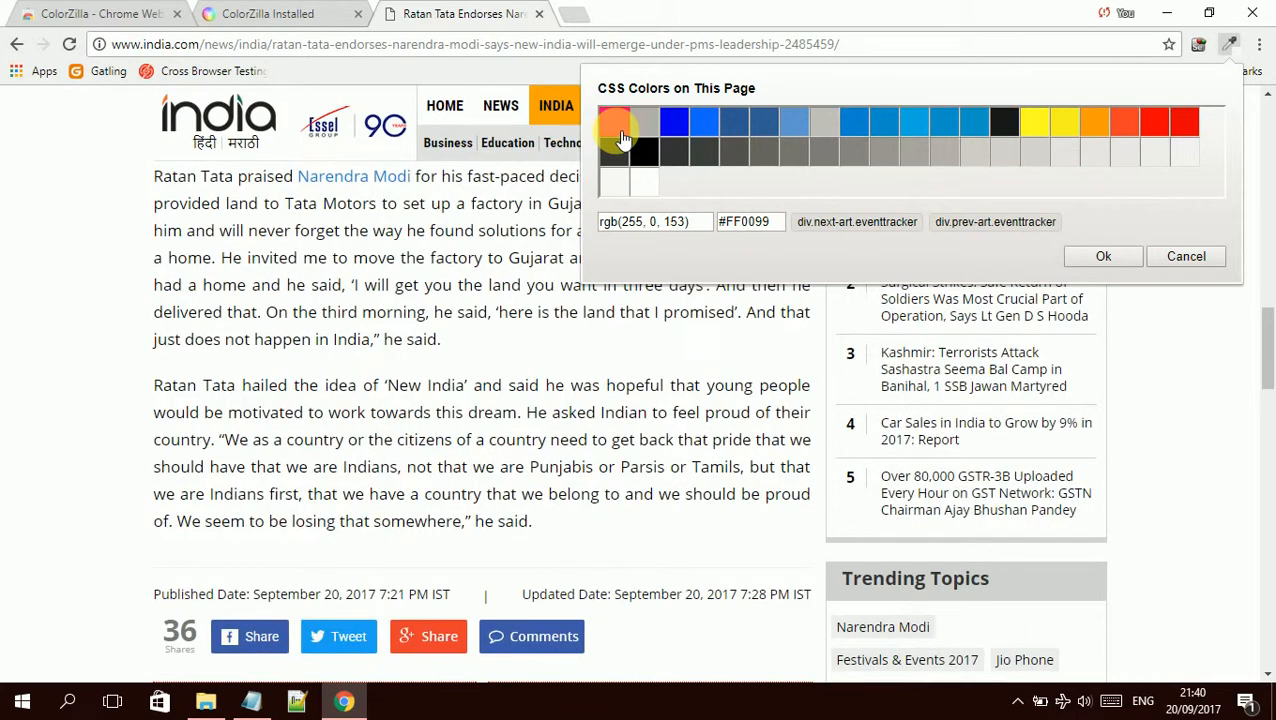
{"action": "mouse_move", "coordinate": [1116, 150]}
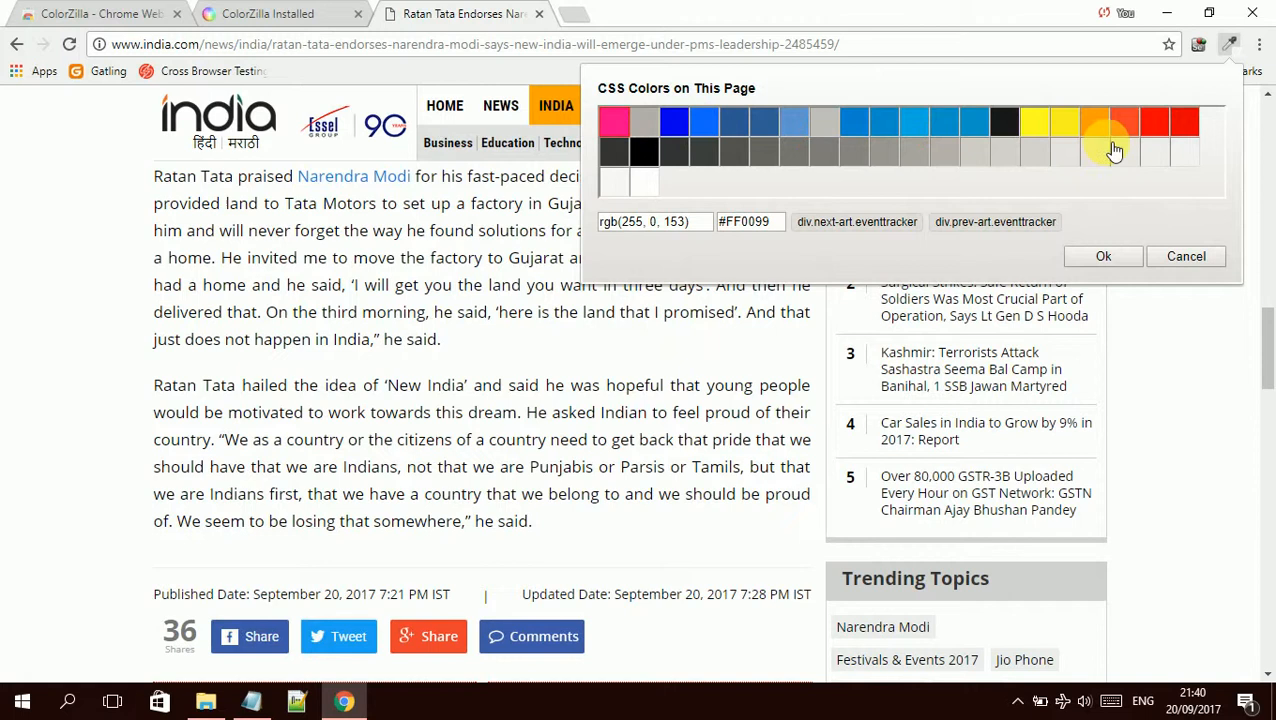
{"action": "left_click", "coordinate": [1230, 44]}
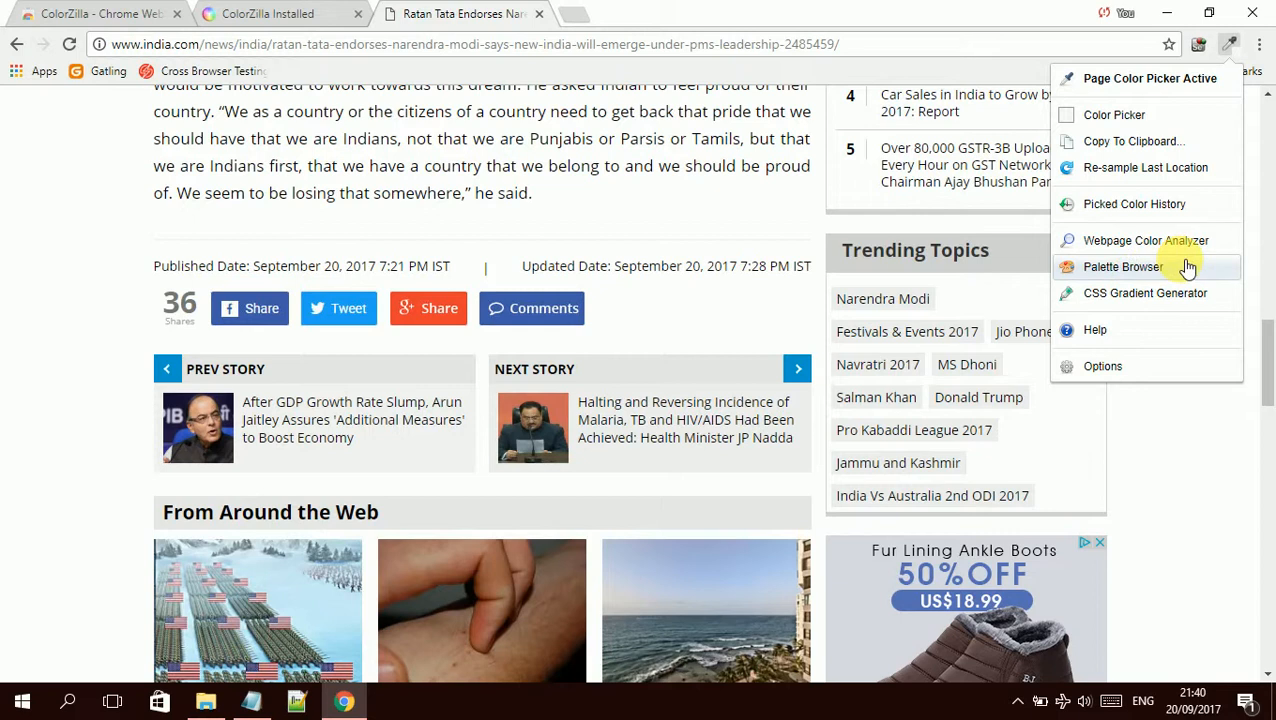
Step: View ColorZilla's Palette Browser of hues and saturations and pick a colour, landing on the Mumbai Rains topic page
{"action": "left_click", "coordinate": [1120, 266]}
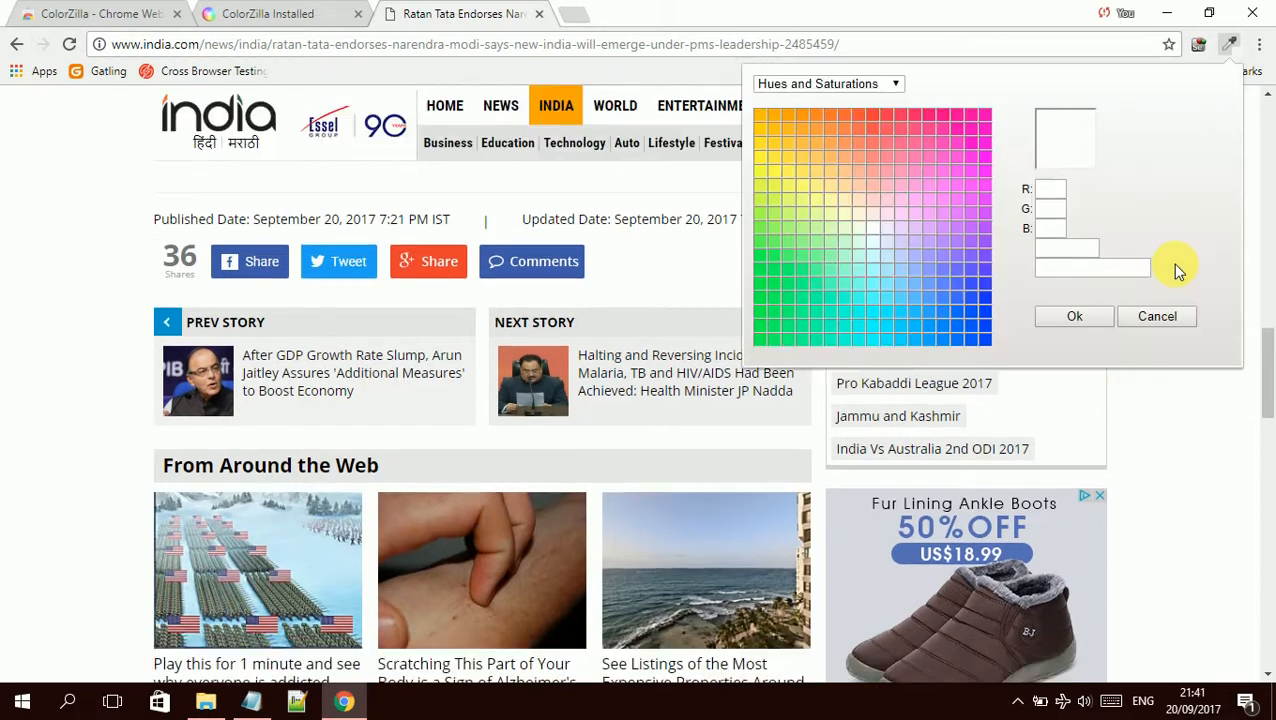
{"action": "mouse_move", "coordinate": [1050, 156]}
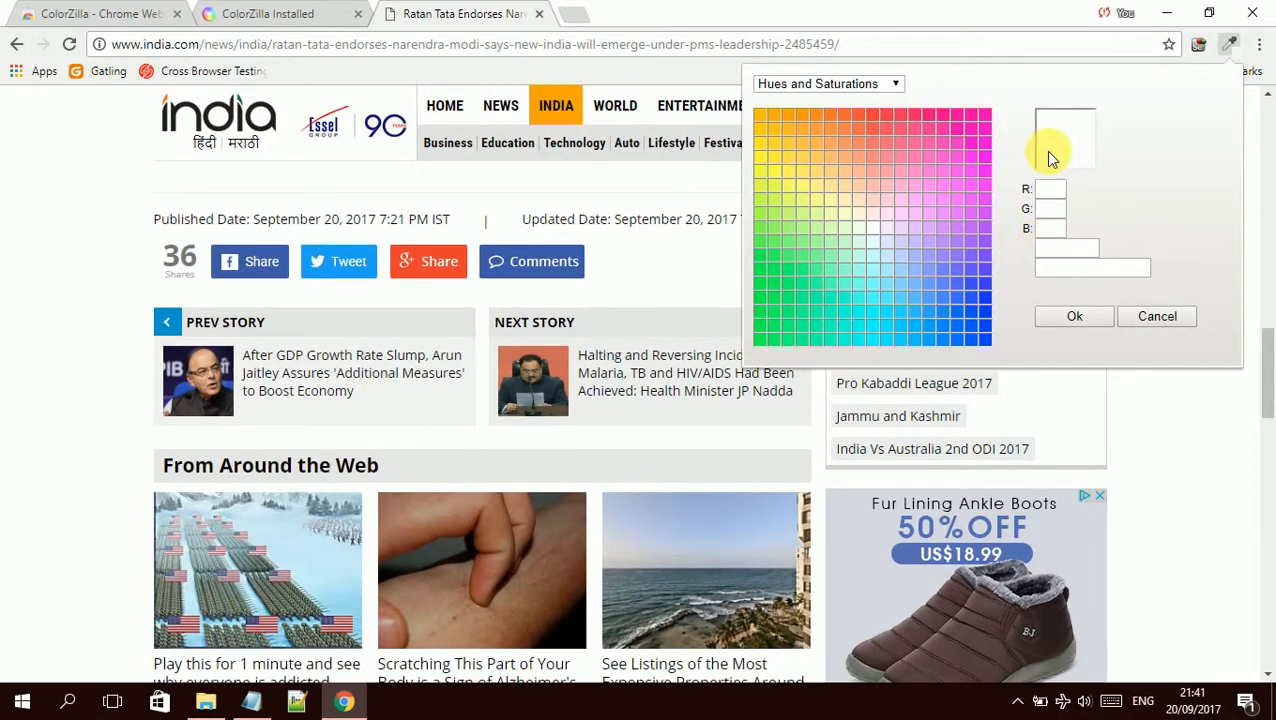
{"action": "scroll", "scroll_direction": "down", "scroll_amount": 3}
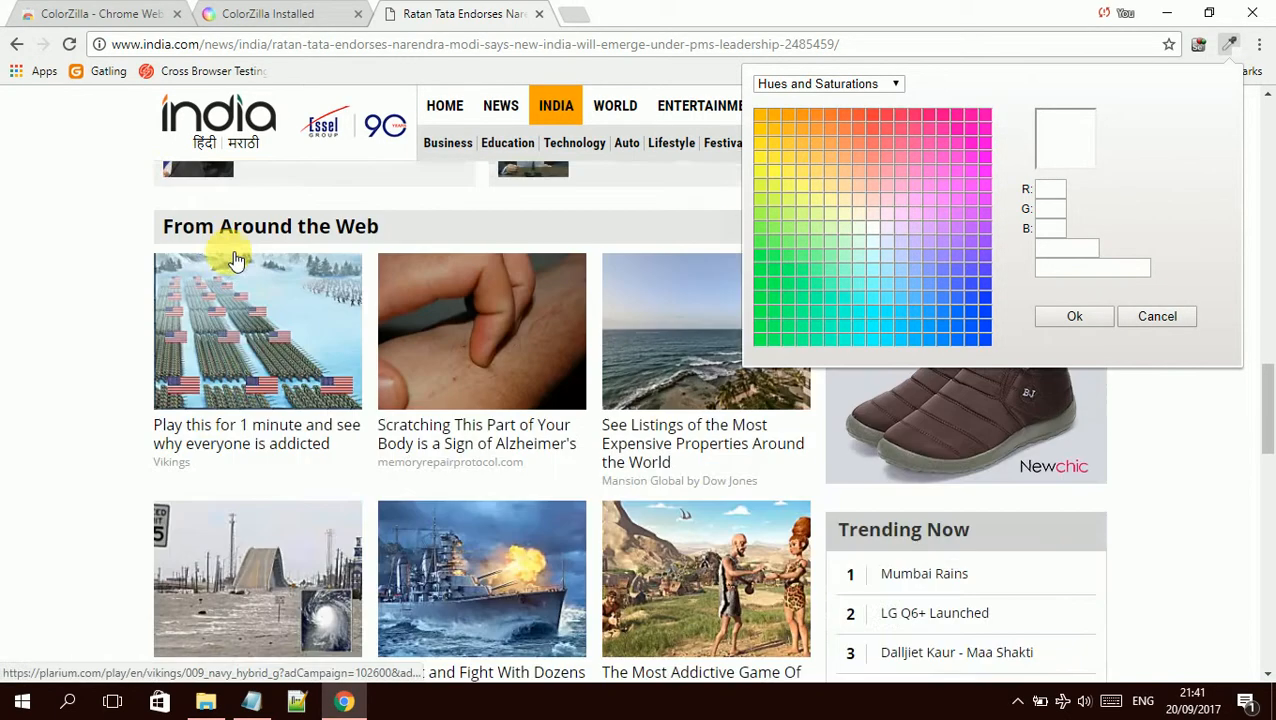
{"action": "scroll", "scroll_direction": "down", "scroll_amount": 3}
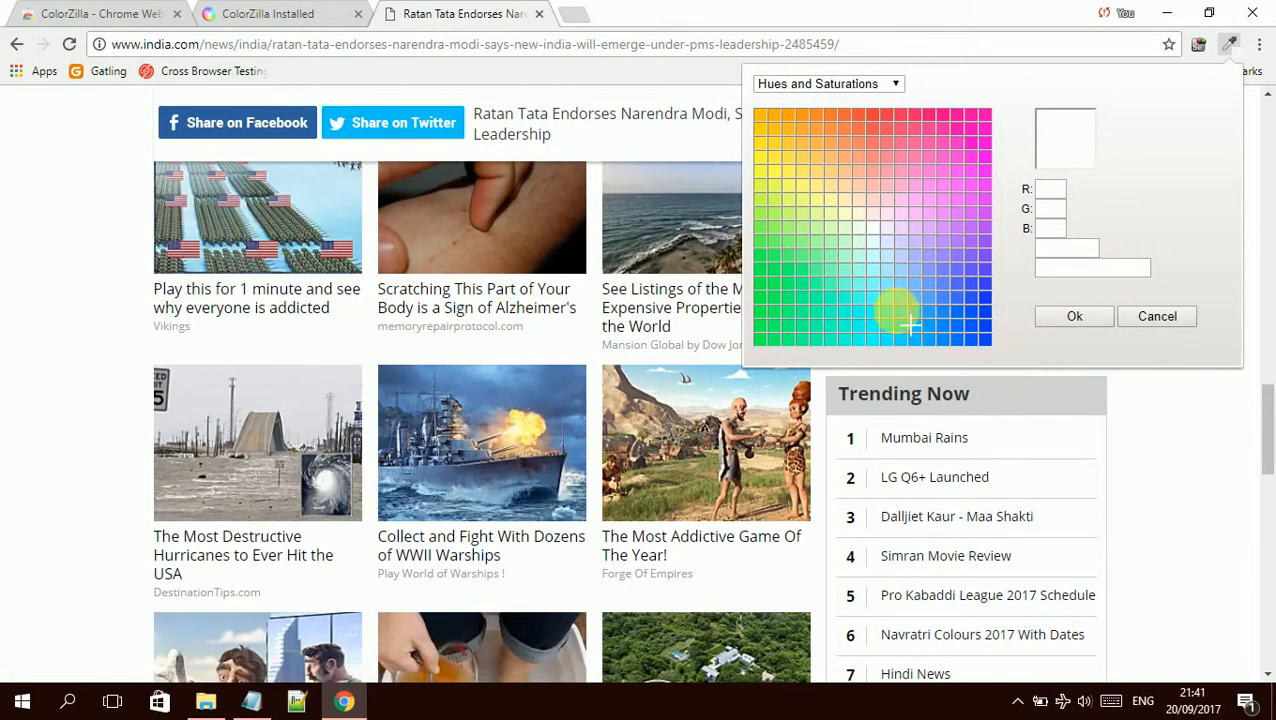
{"action": "left_click", "coordinate": [896, 310]}
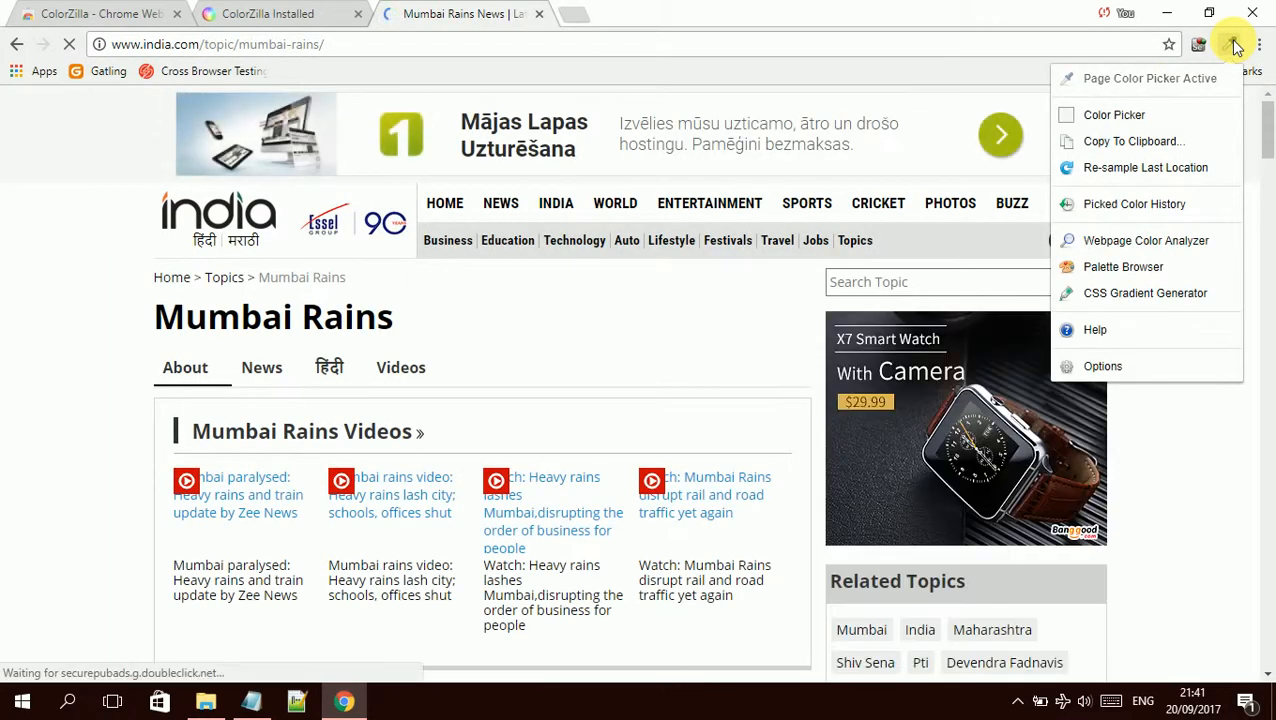
Step: Activate ColorZilla's point-sample eyedropper on the Mumbai Rains page
{"action": "left_click", "coordinate": [1114, 114]}
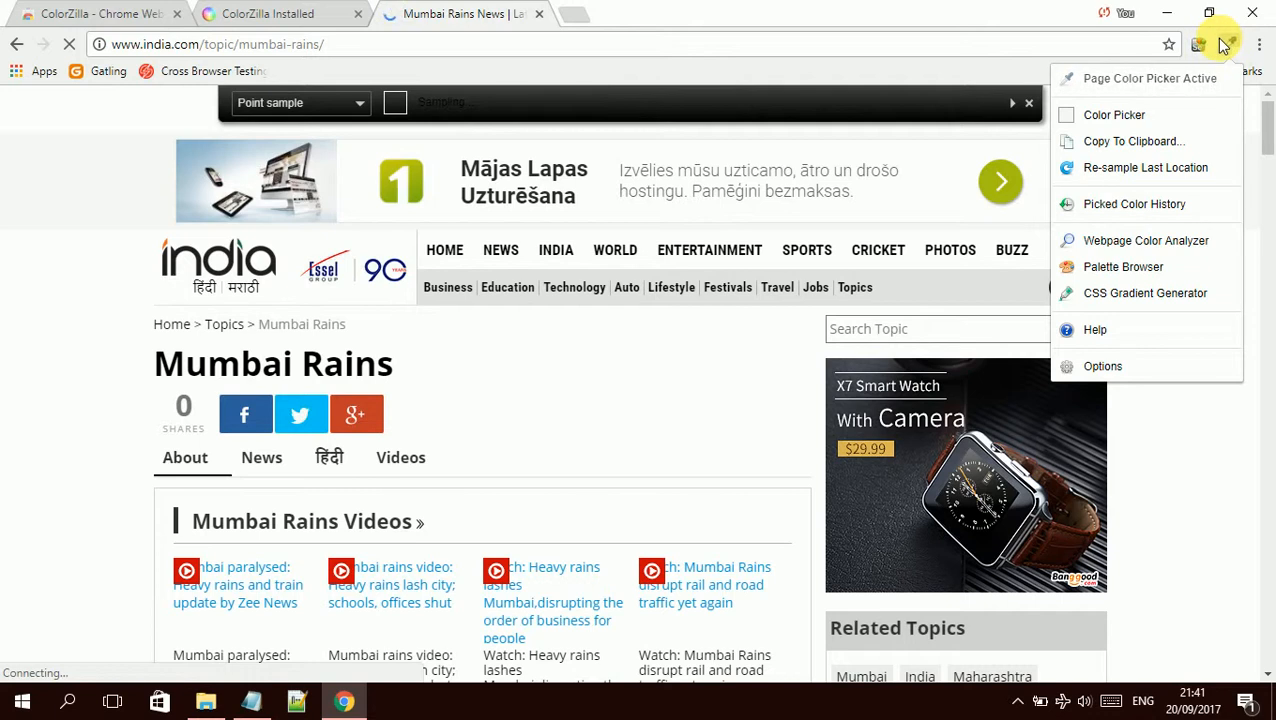
{"action": "mouse_move", "coordinate": [1222, 48]}
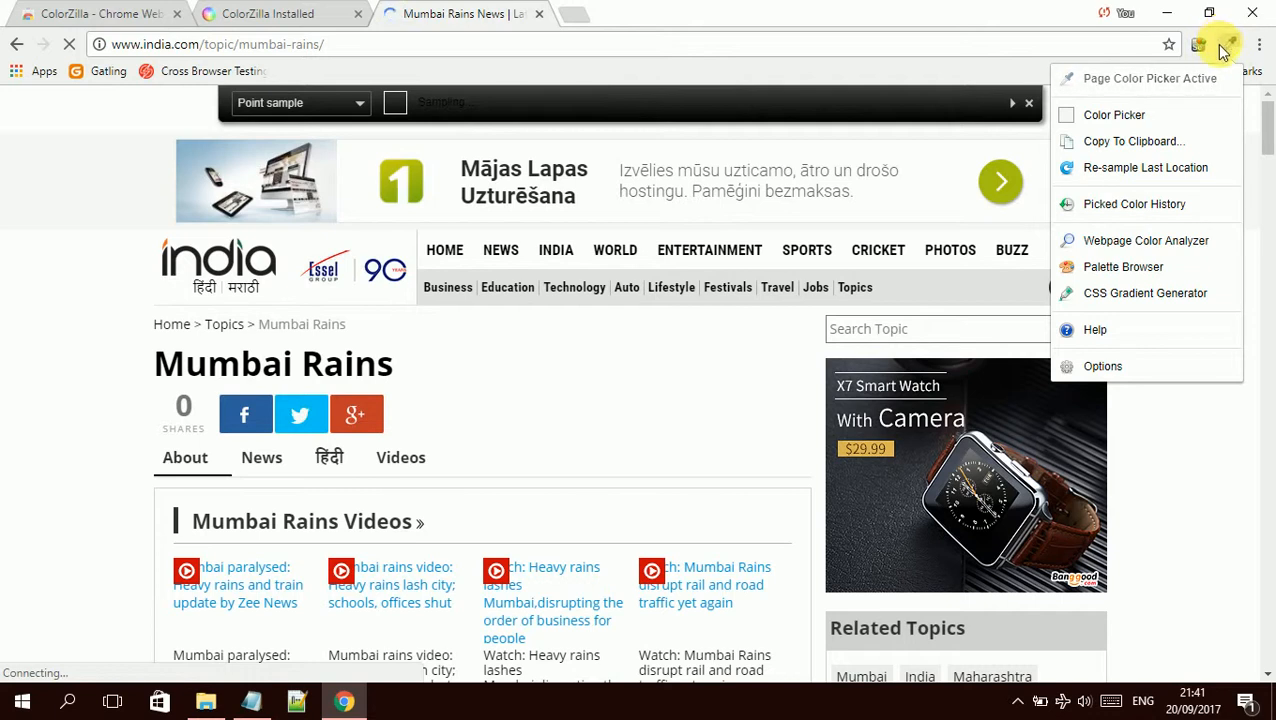